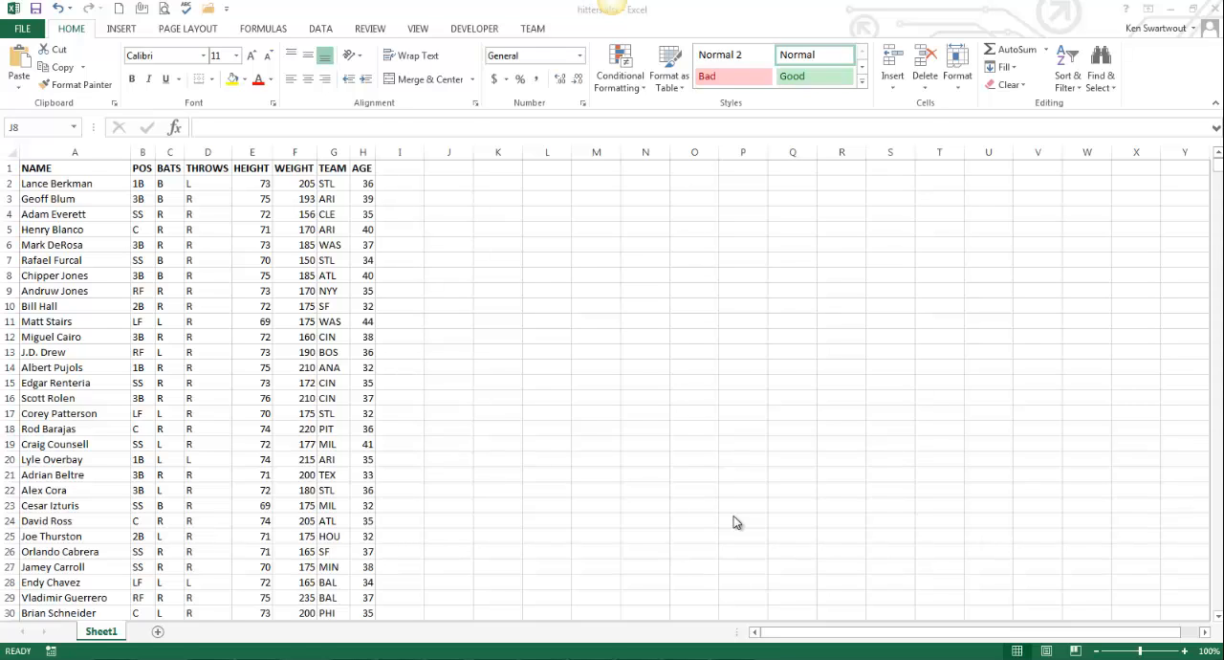
pyautogui.moveTo(452, 293)
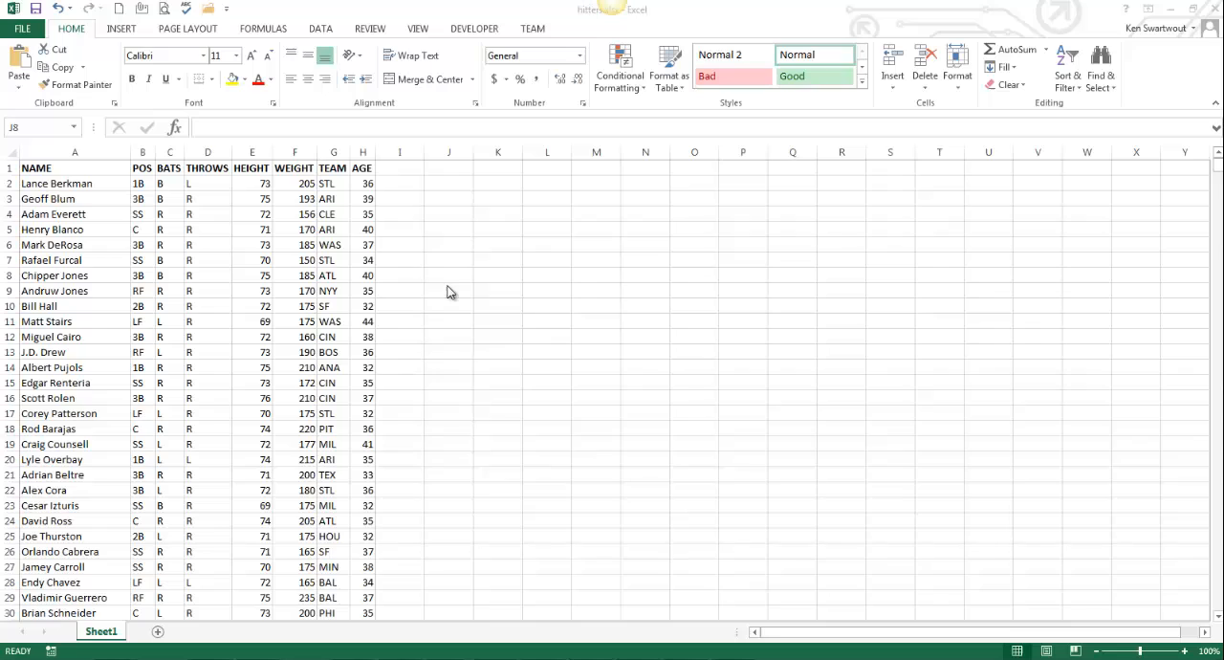
pyautogui.moveTo(453, 316)
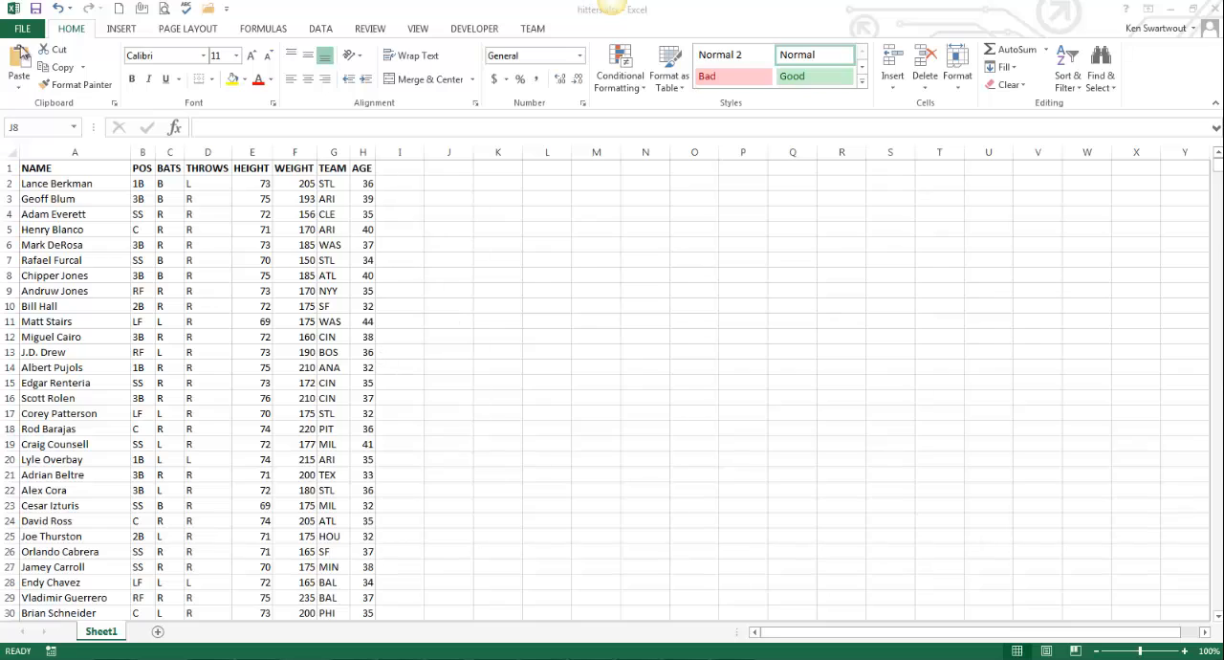
pyautogui.moveTo(503, 310)
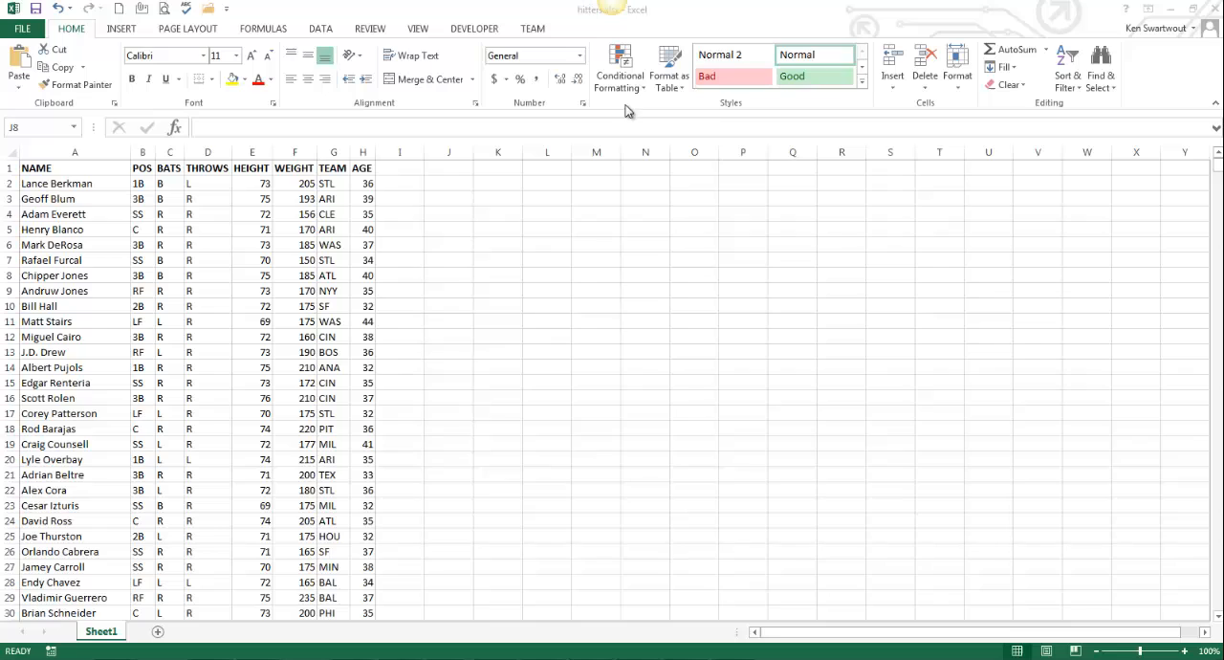
pyautogui.moveTo(640, 99)
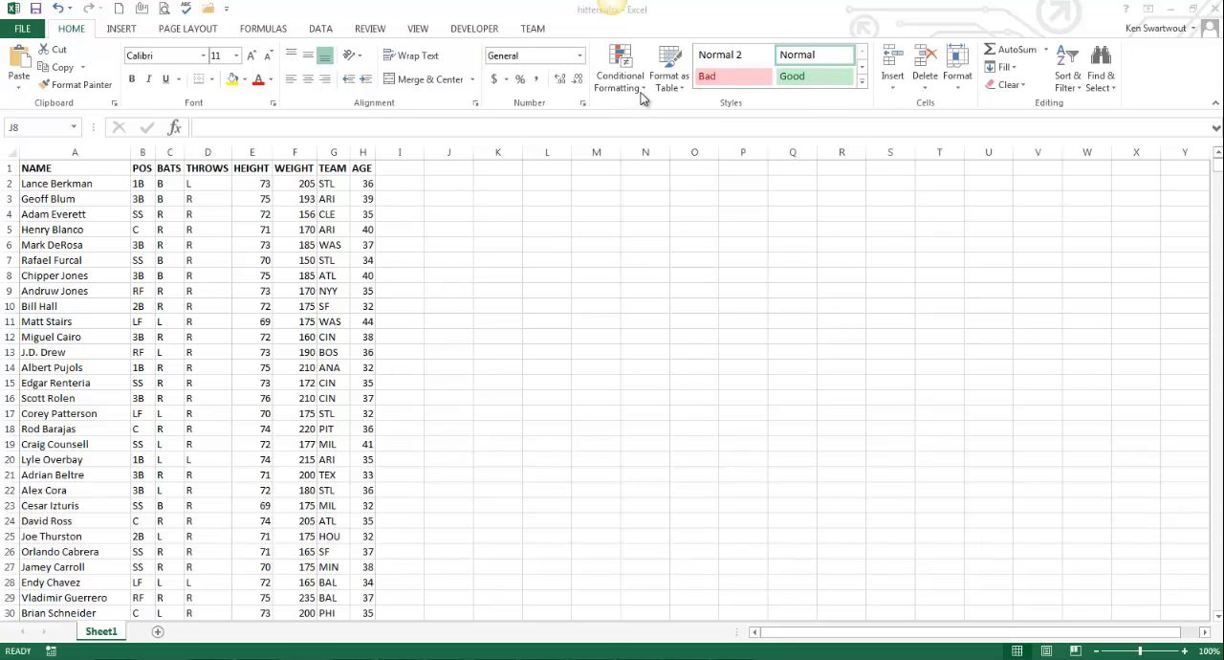
pyautogui.moveTo(478, 424)
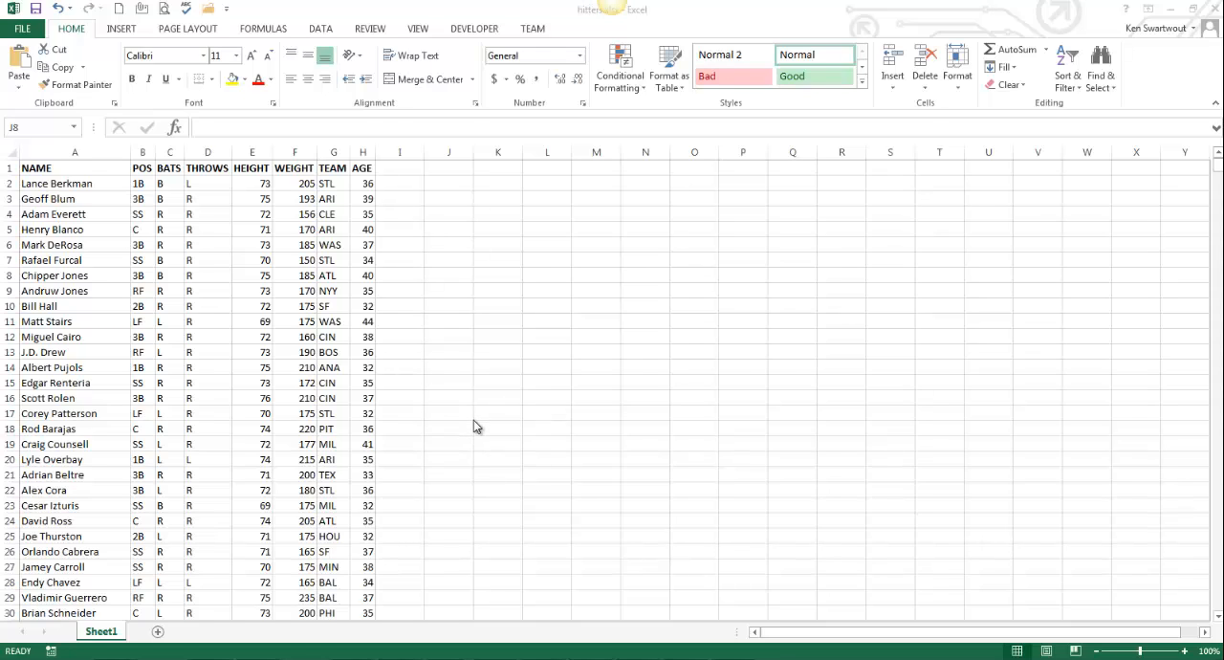
pyautogui.moveTo(469, 535)
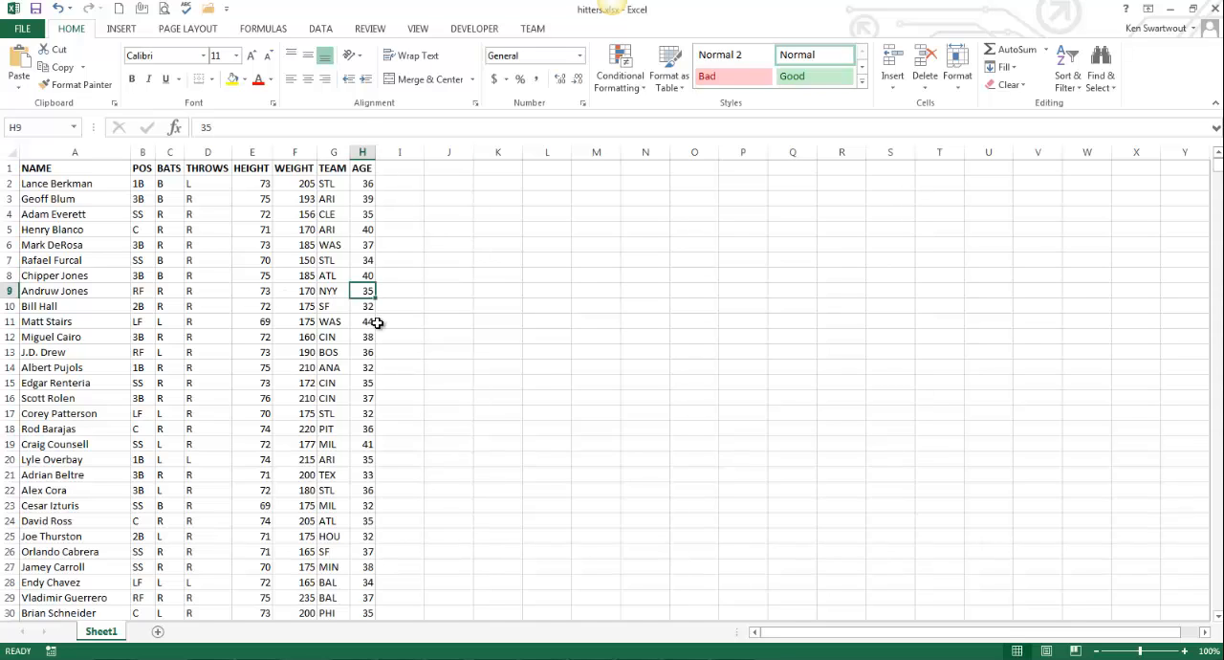
# - Browse the sheet and peek at the Conditional Formatting menu without applying a rule
pyautogui.click(253, 182)
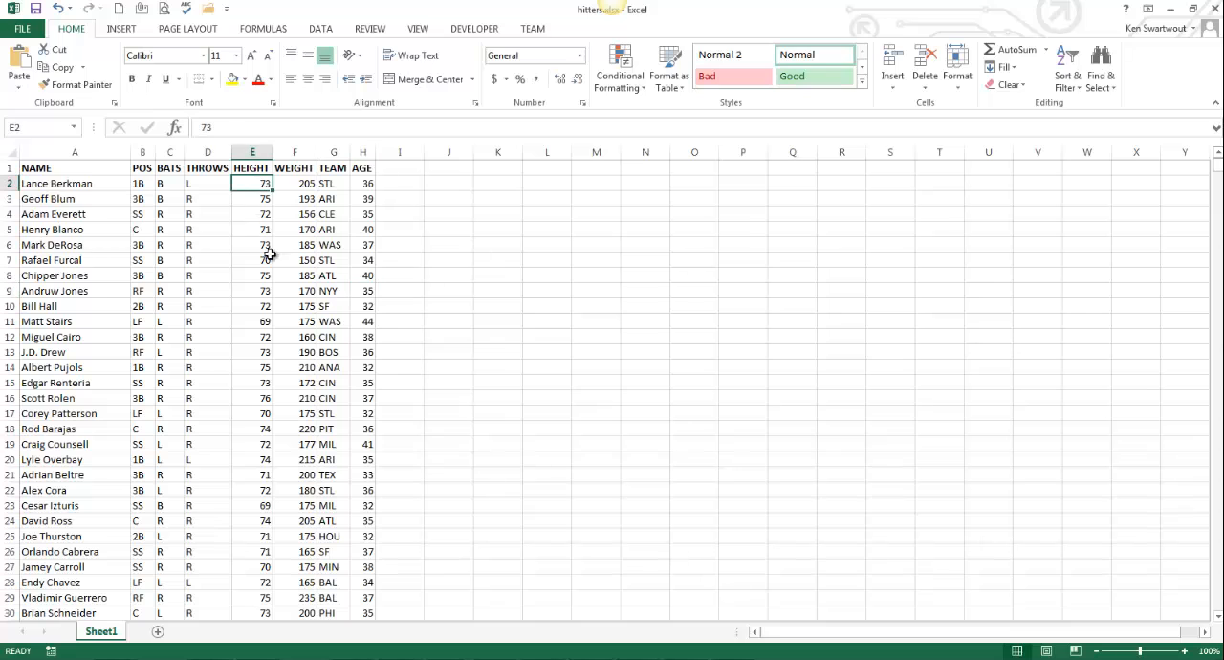
pyautogui.scroll(-3)
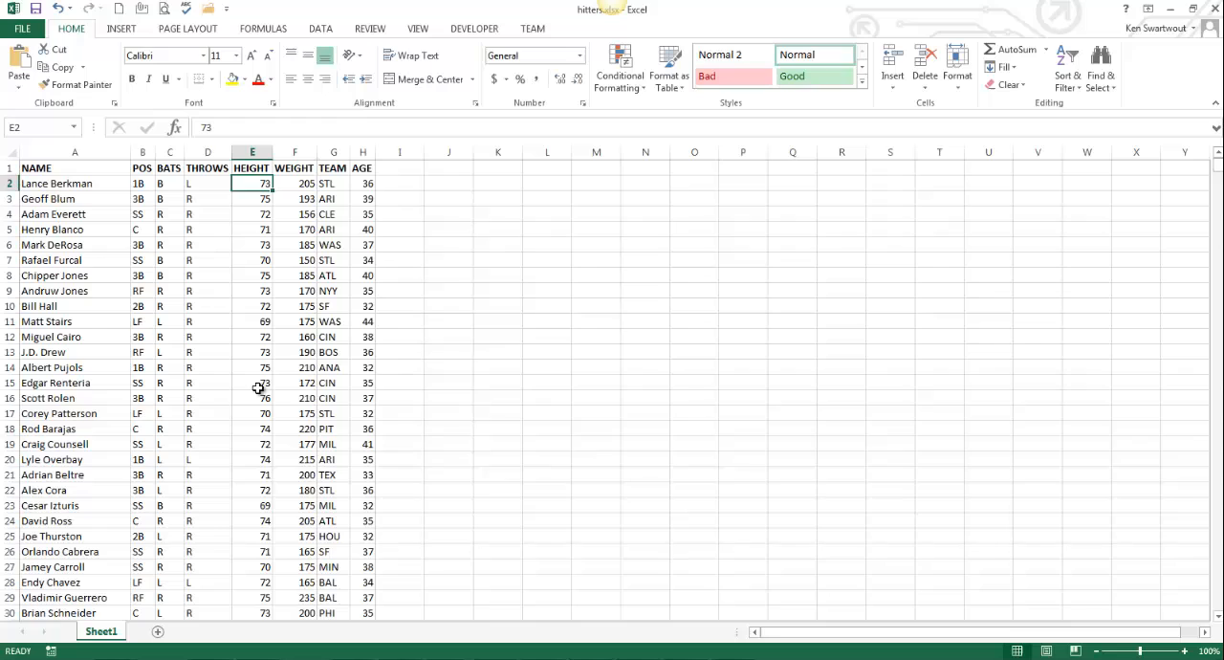
pyautogui.moveTo(271, 367)
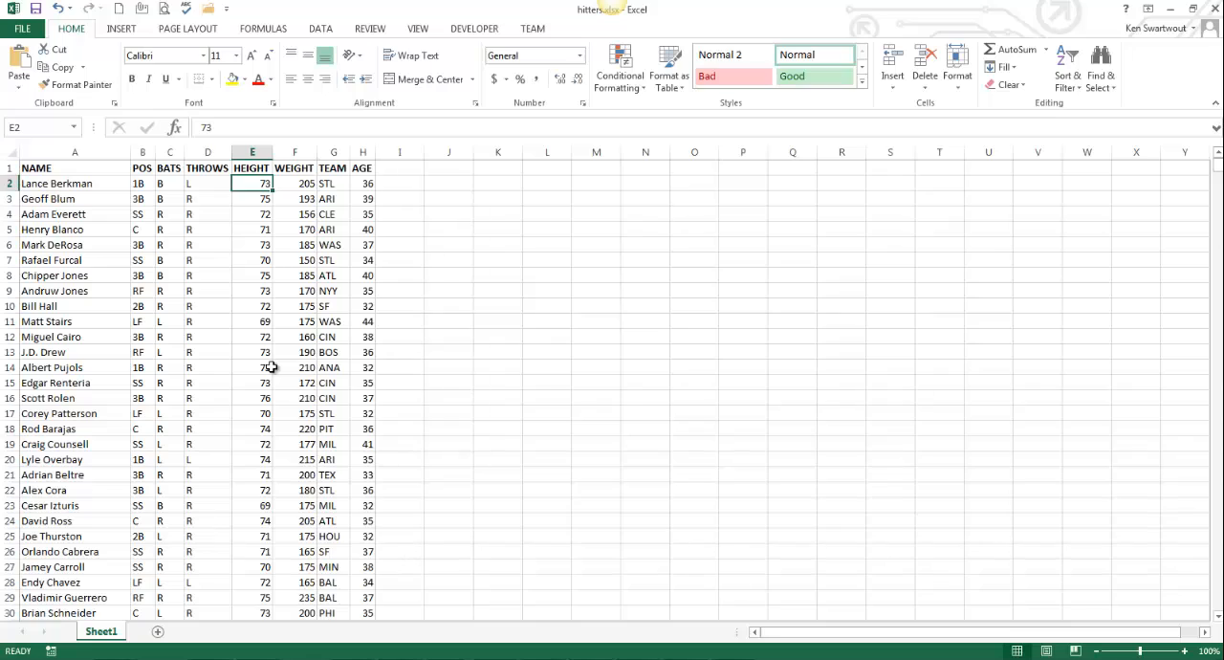
pyautogui.click(332, 337)
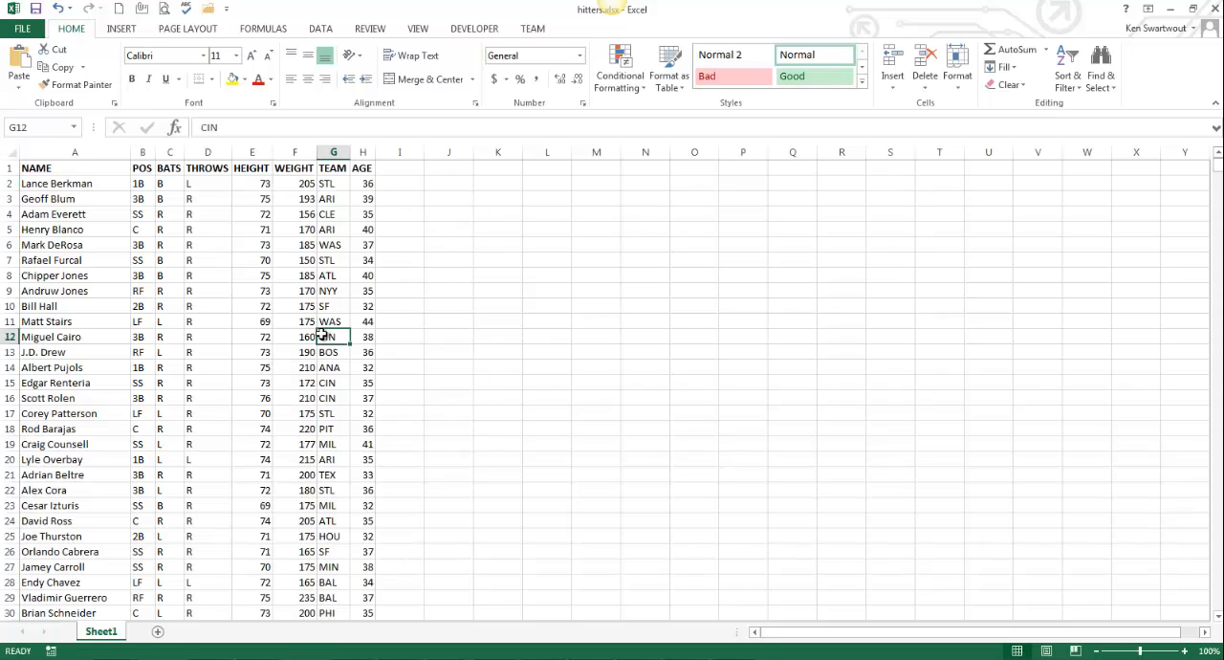
pyautogui.click(620, 69)
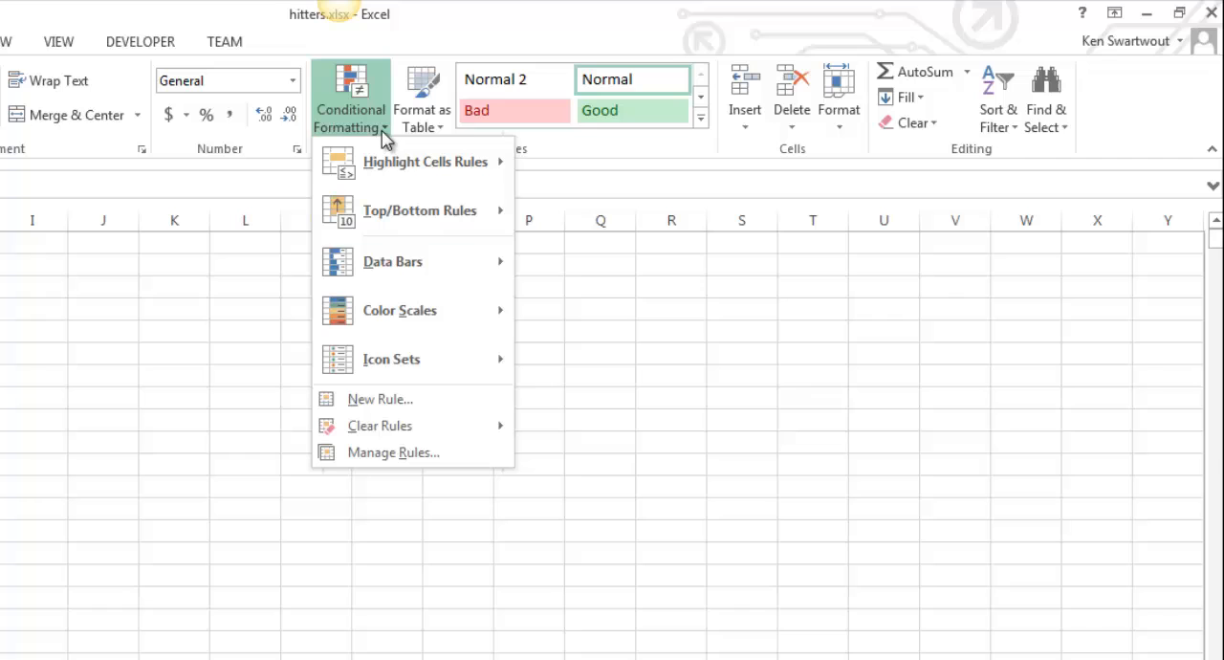
pyautogui.moveTo(405, 398)
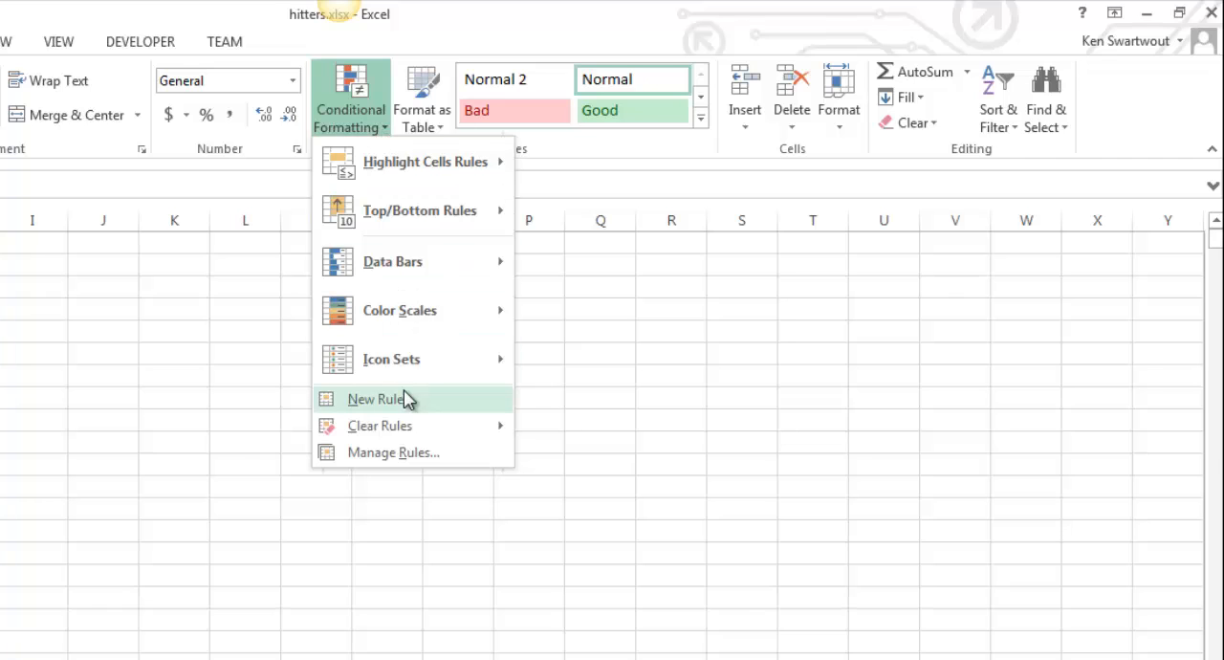
pyautogui.moveTo(402, 210)
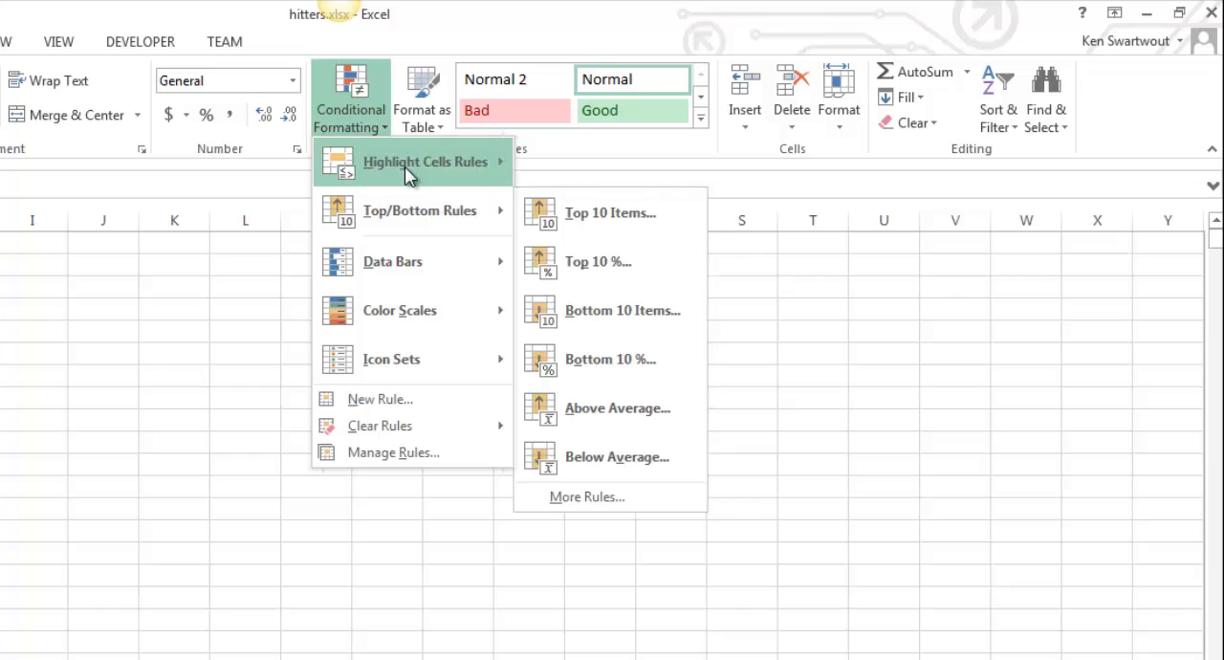
pyautogui.moveTo(417, 211)
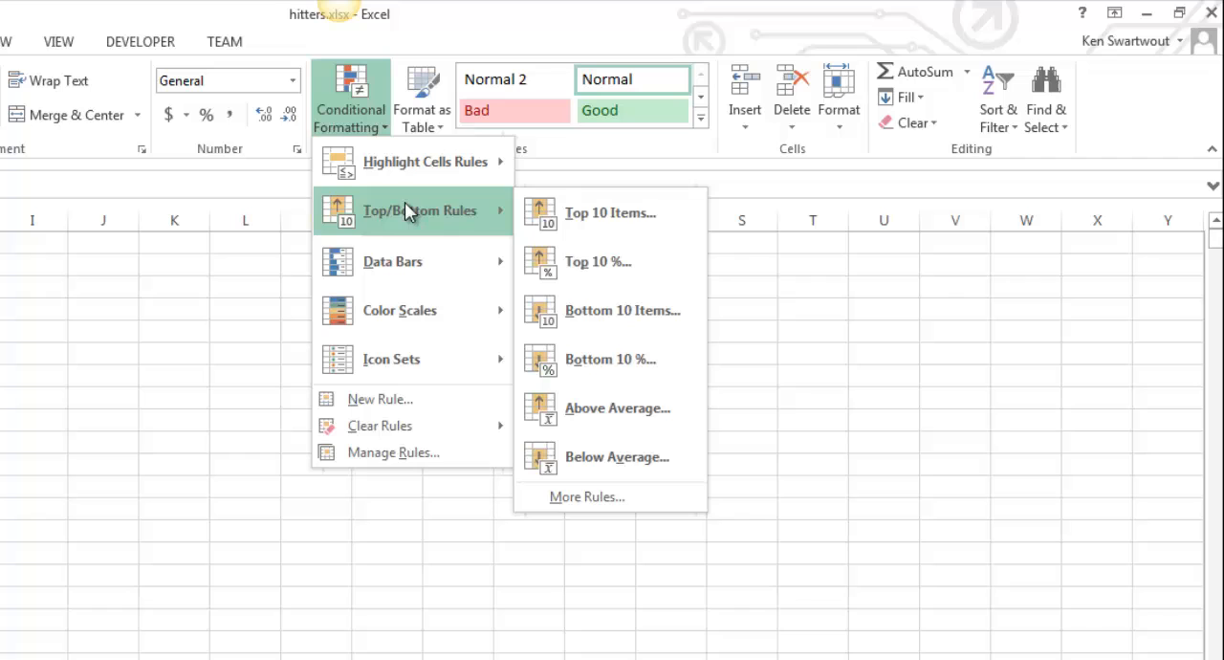
pyautogui.moveTo(425, 161)
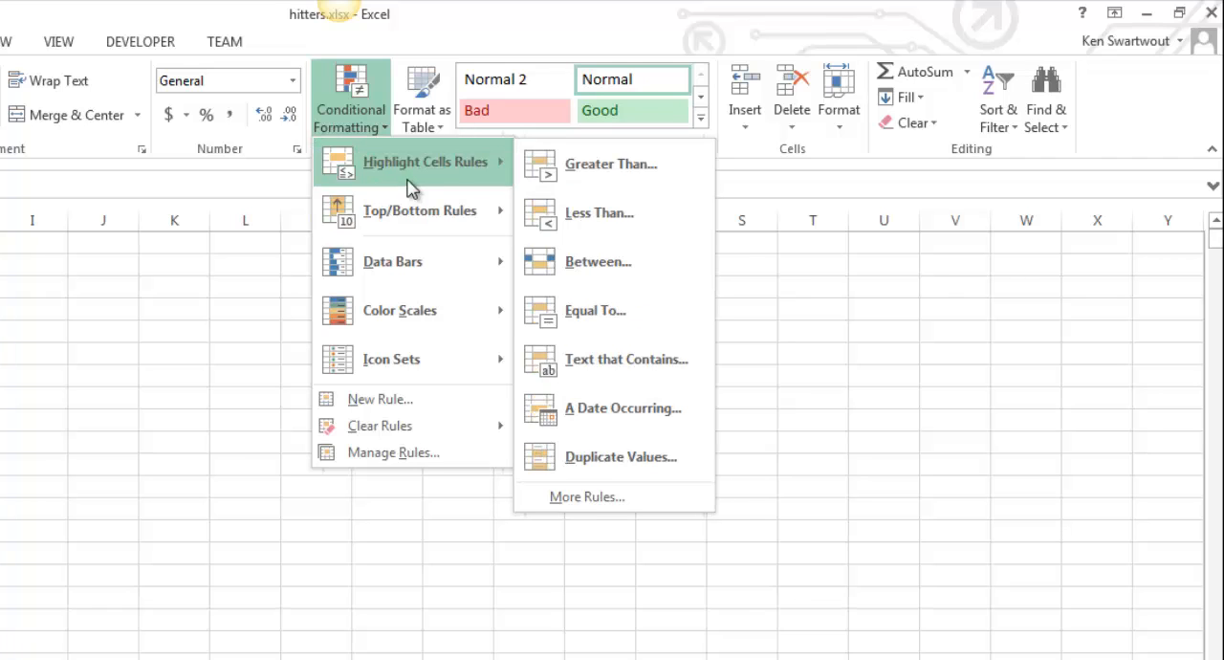
pyautogui.moveTo(394, 452)
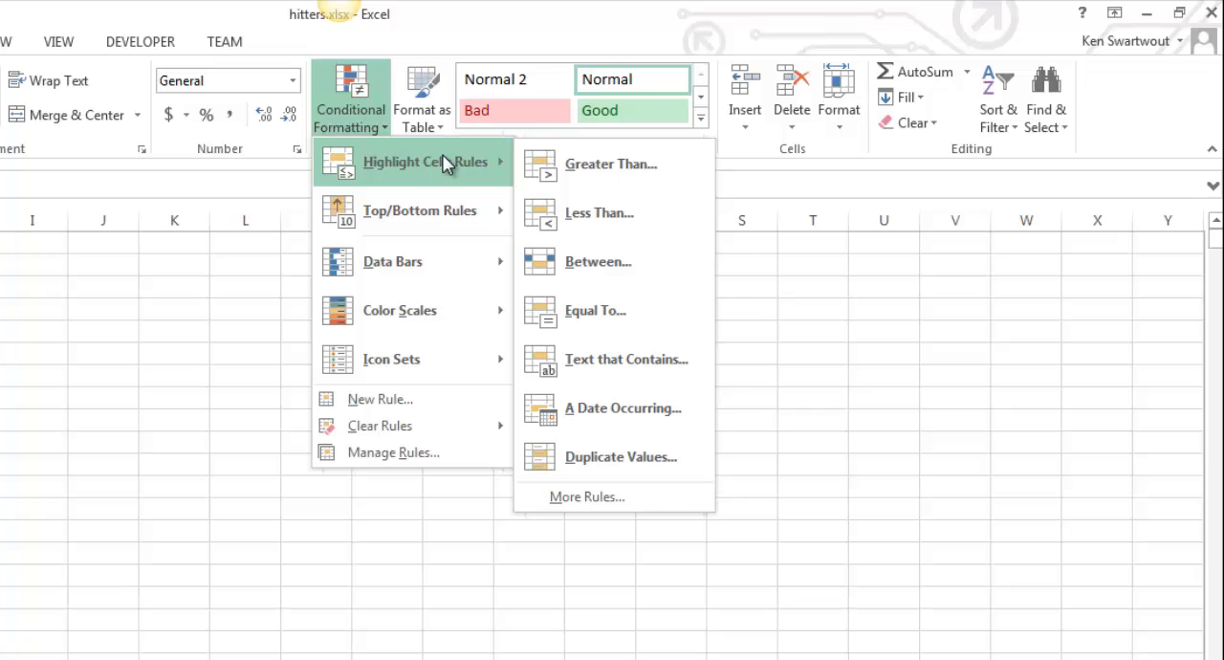
pyautogui.moveTo(448, 187)
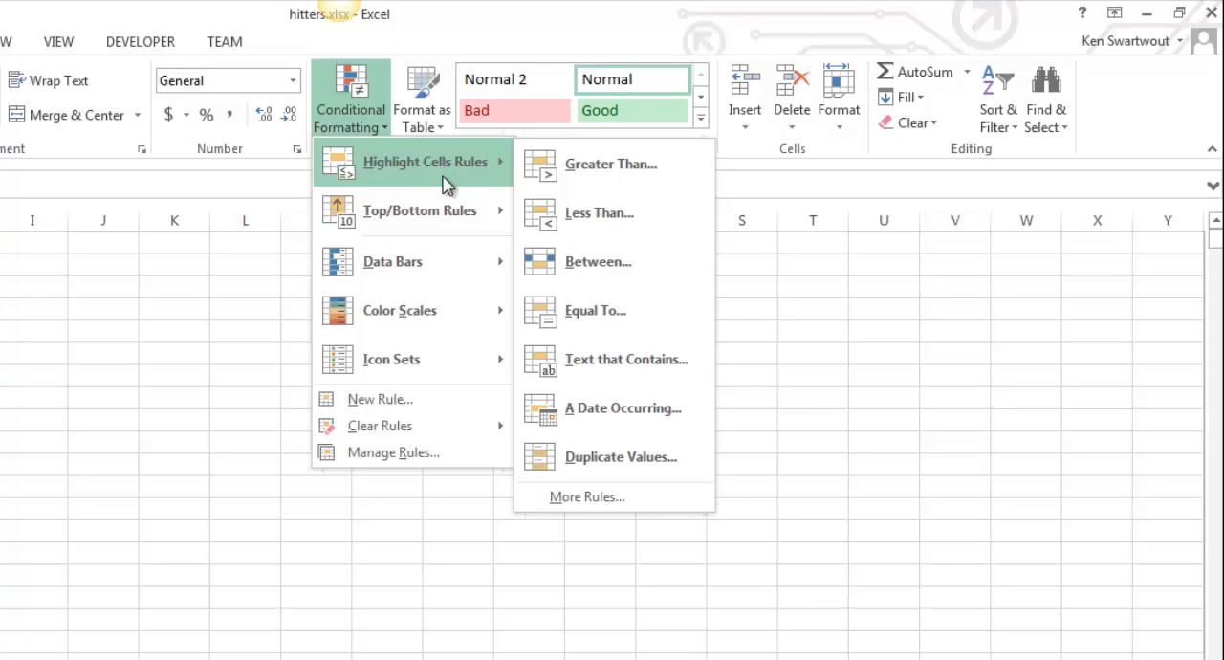
pyautogui.click(113, 387)
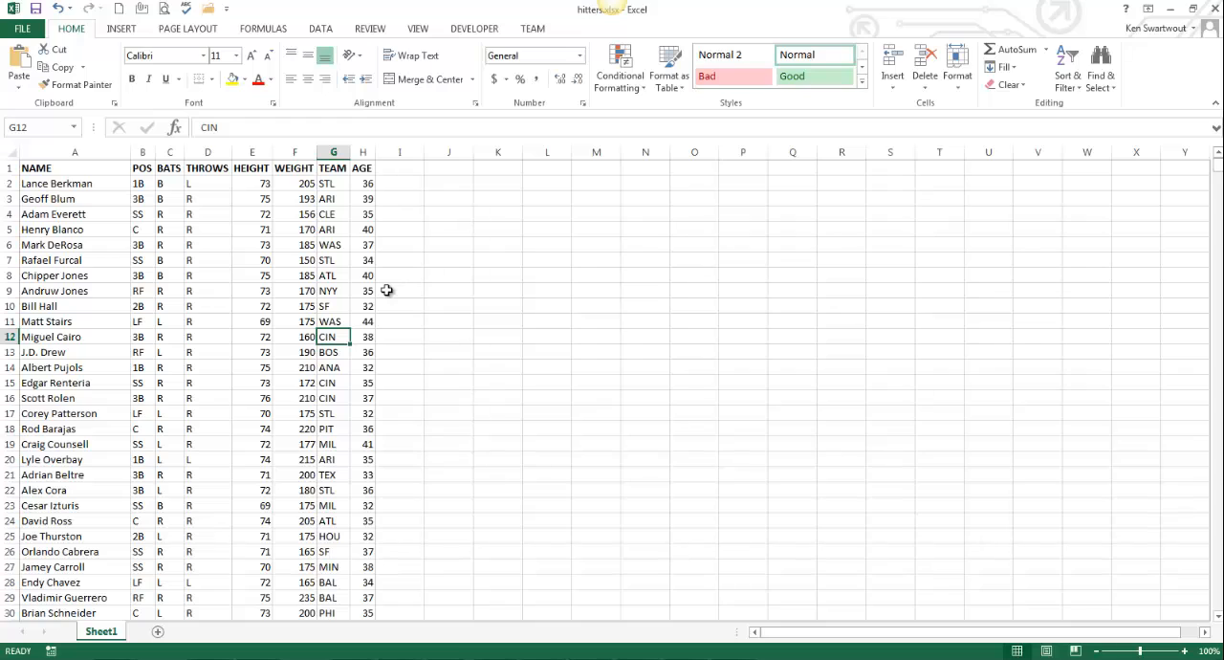
pyautogui.moveTo(371, 291)
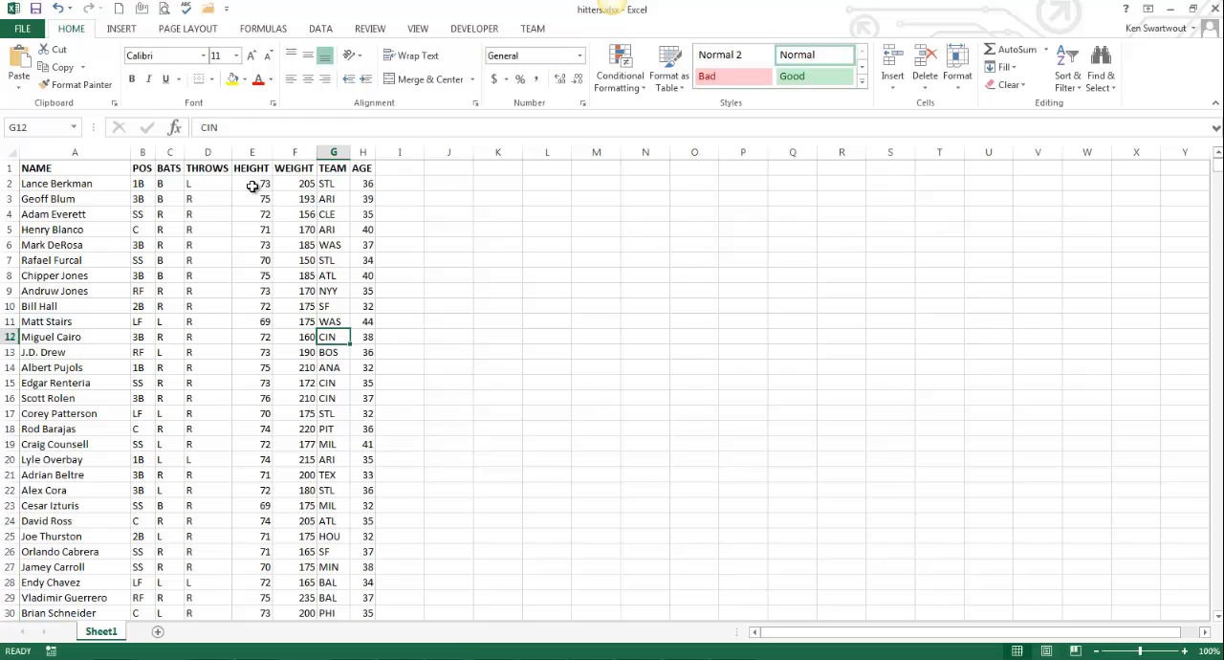
# - Select every HEIGHT value from E2 to the last player and bring up the top/bottom rules
pyautogui.click(252, 182)
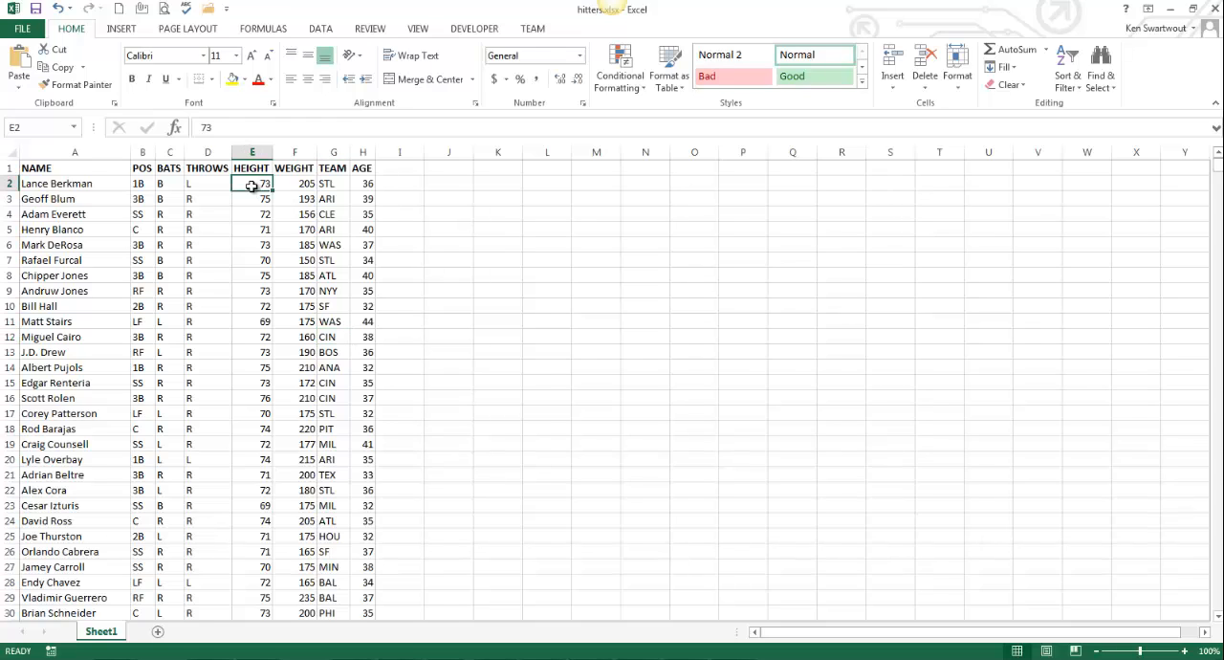
pyautogui.press('ctrl+shift+Down')
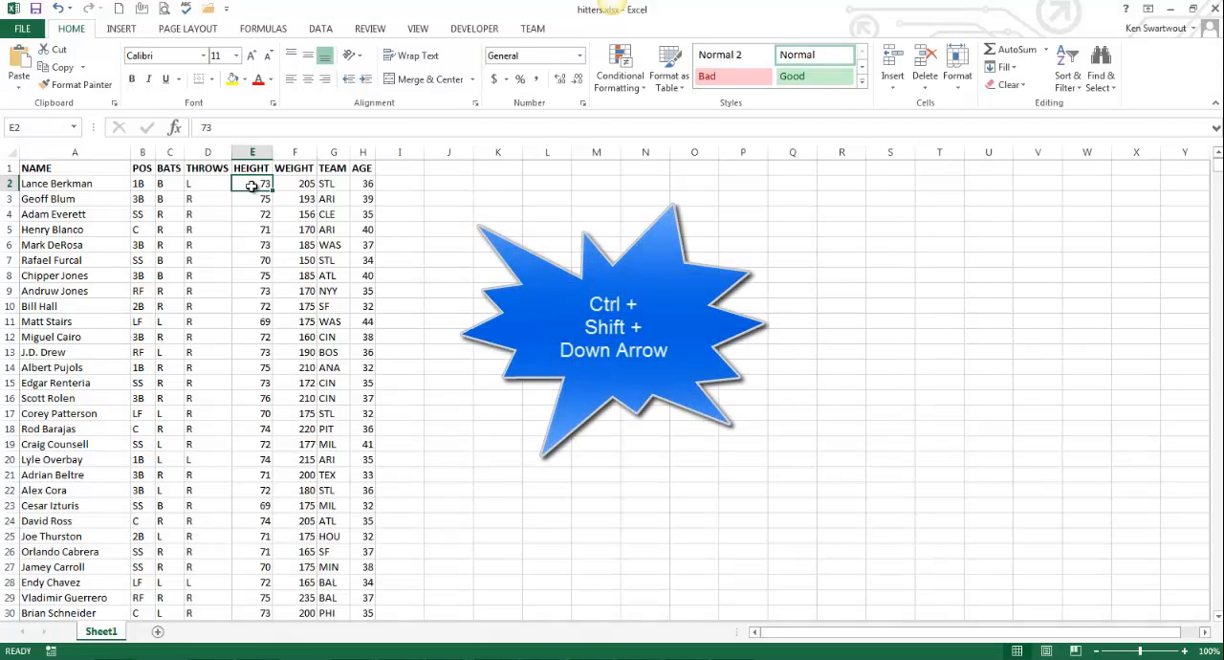
pyautogui.press('ctrl+shift+down')
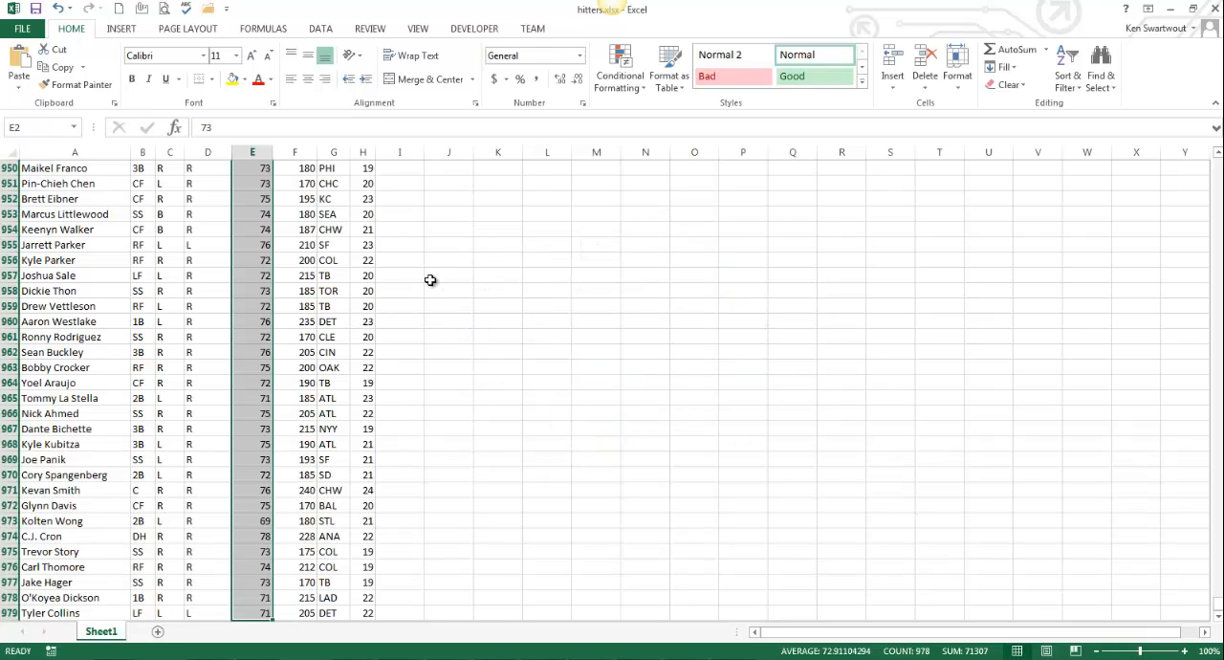
pyautogui.click(620, 69)
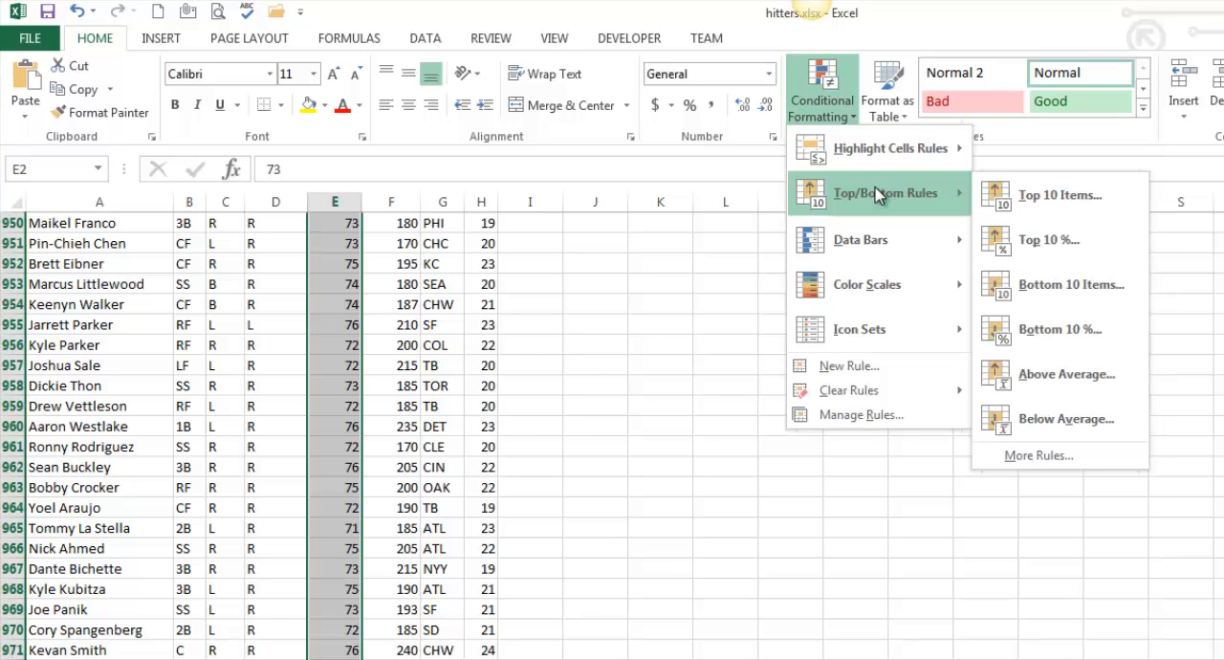
pyautogui.moveTo(1048, 239)
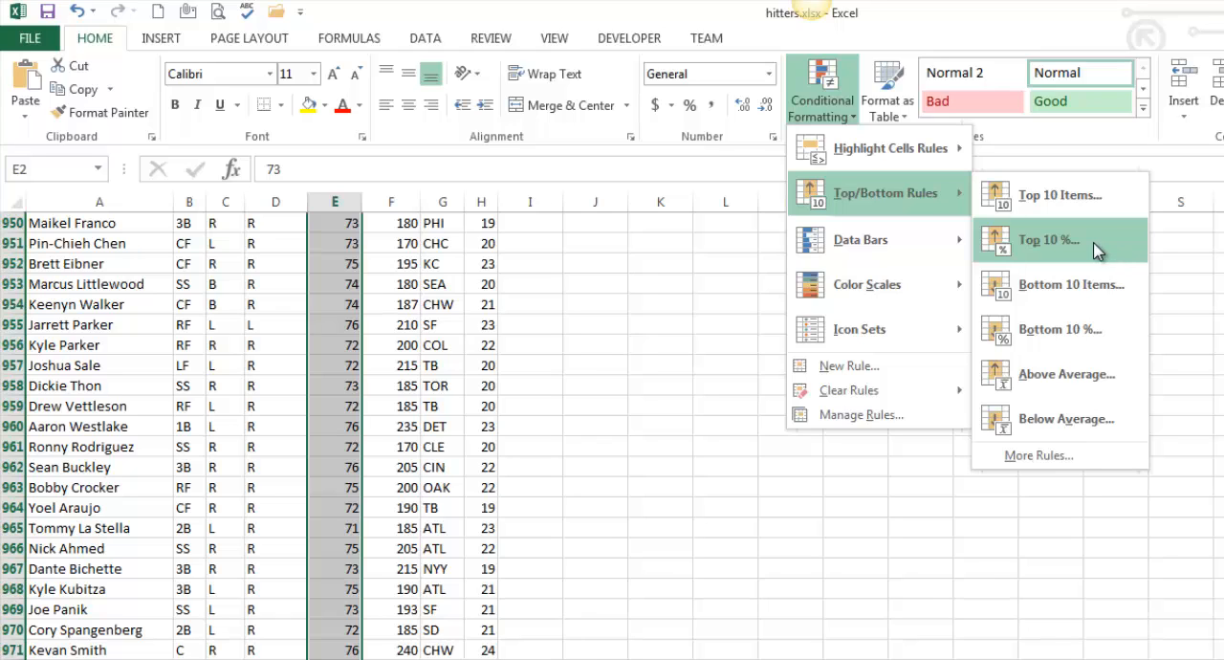
# - Apply a Top 10% rule to the heights with a Light Red Fill
pyautogui.click(1048, 239)
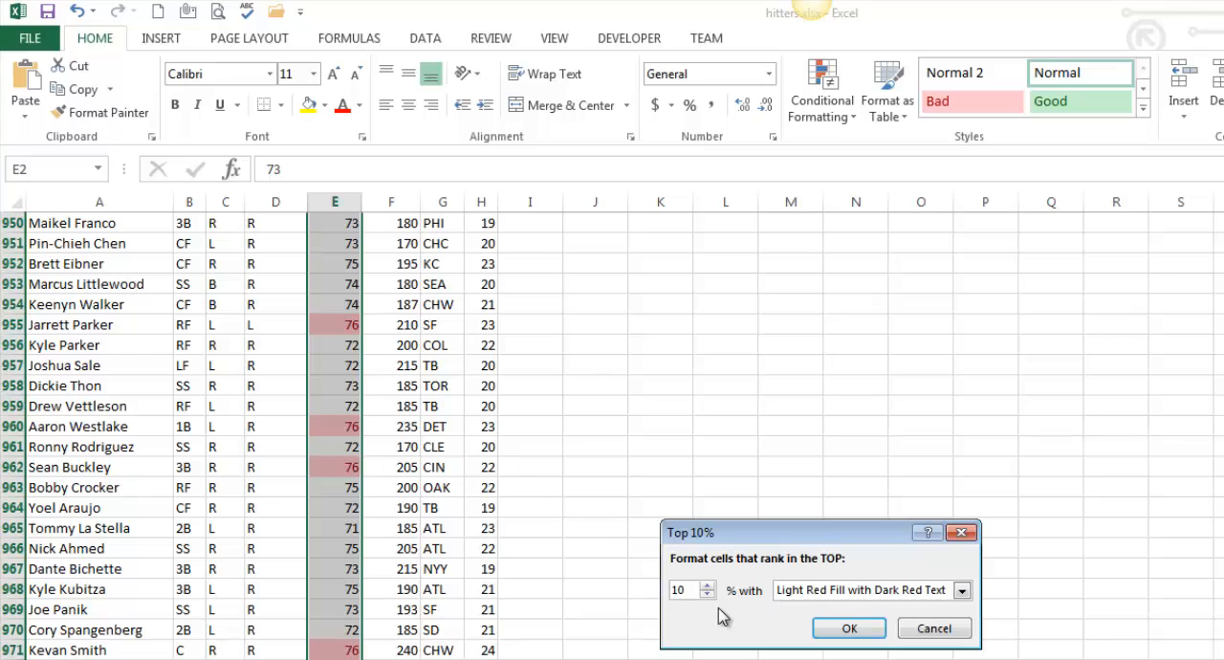
pyautogui.click(960, 589)
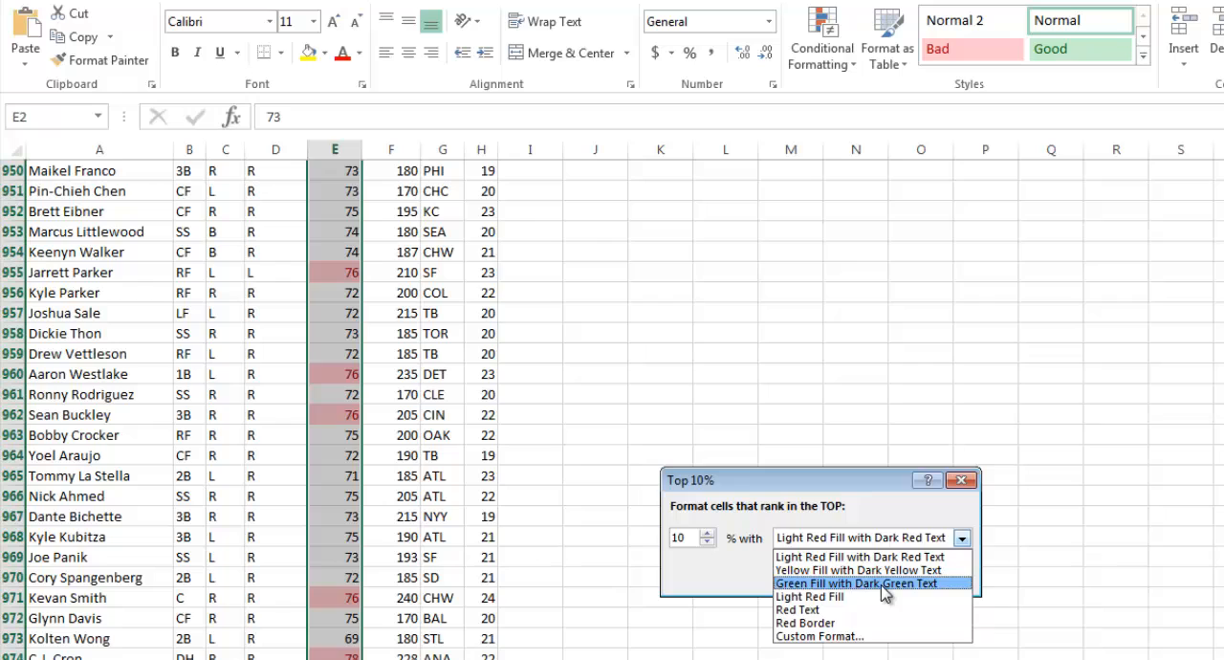
pyautogui.click(856, 583)
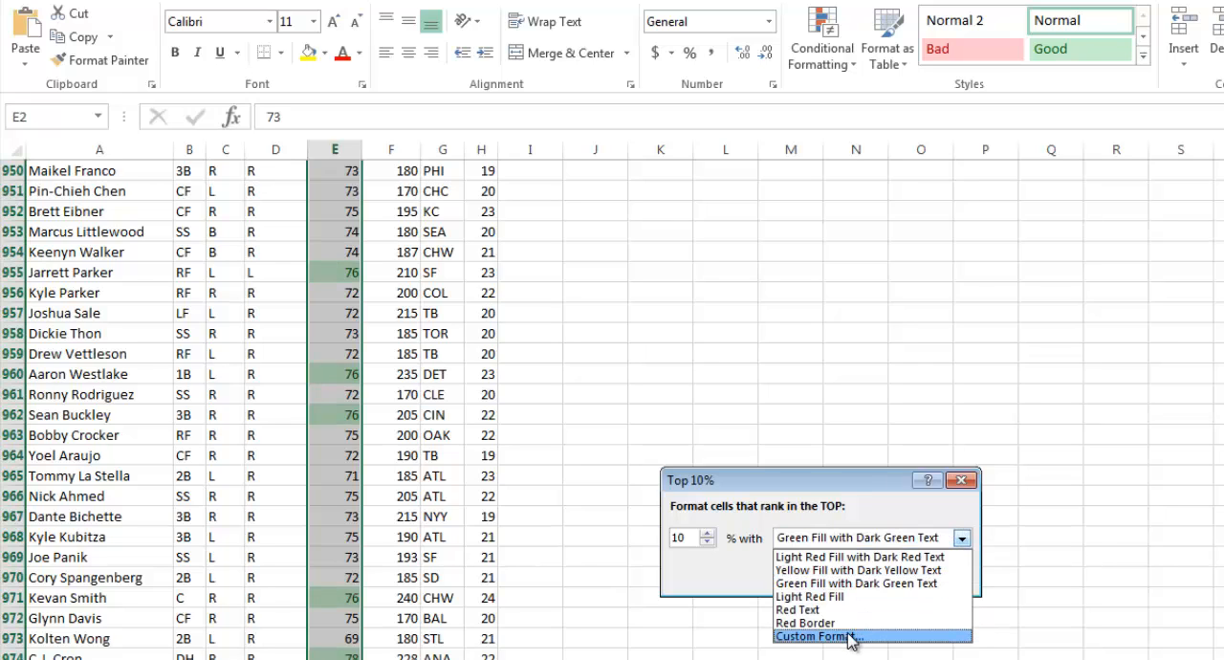
pyautogui.moveTo(845, 643)
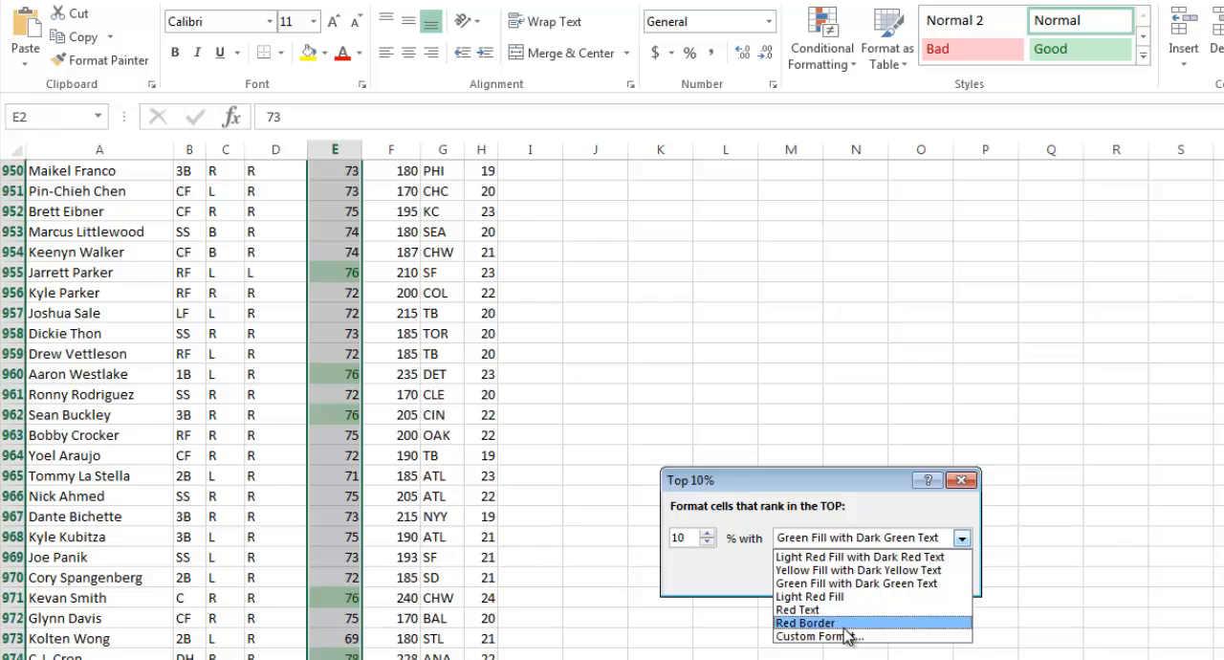
pyautogui.moveTo(846, 597)
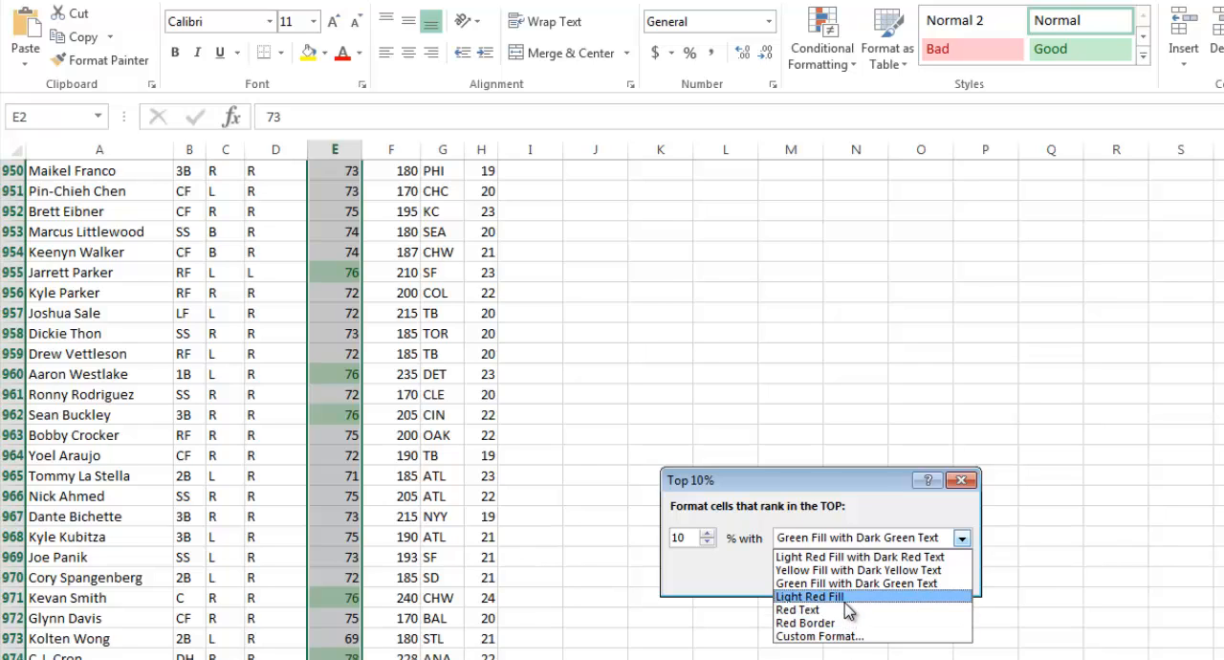
pyautogui.click(809, 597)
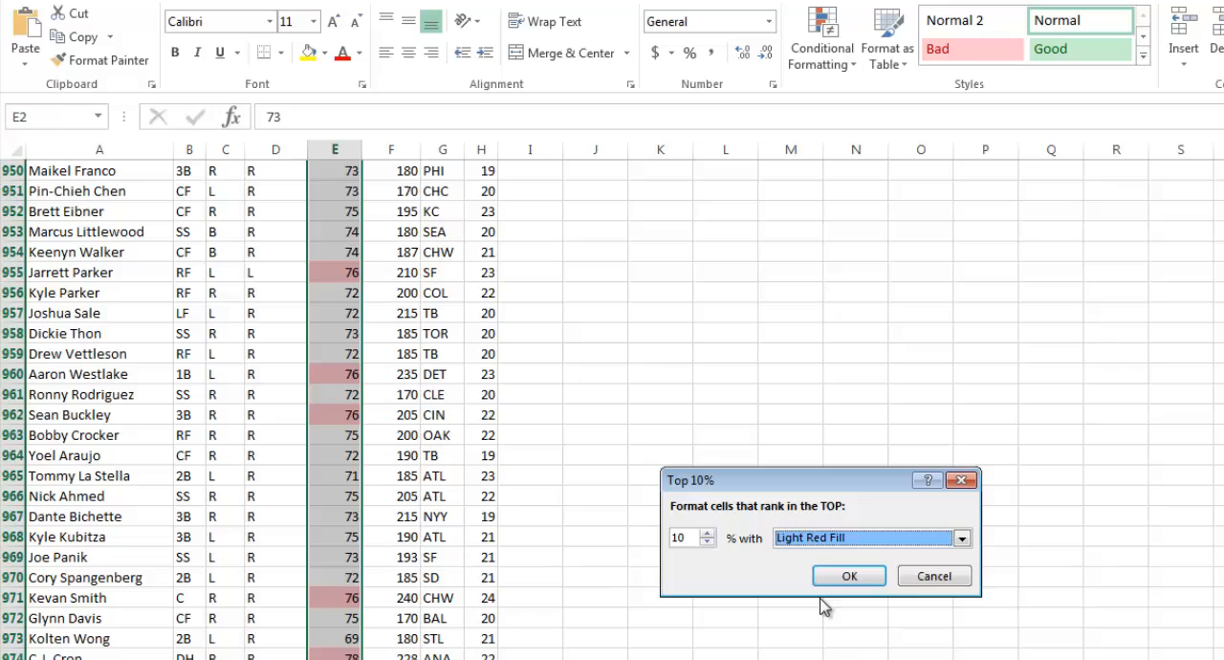
pyautogui.click(849, 574)
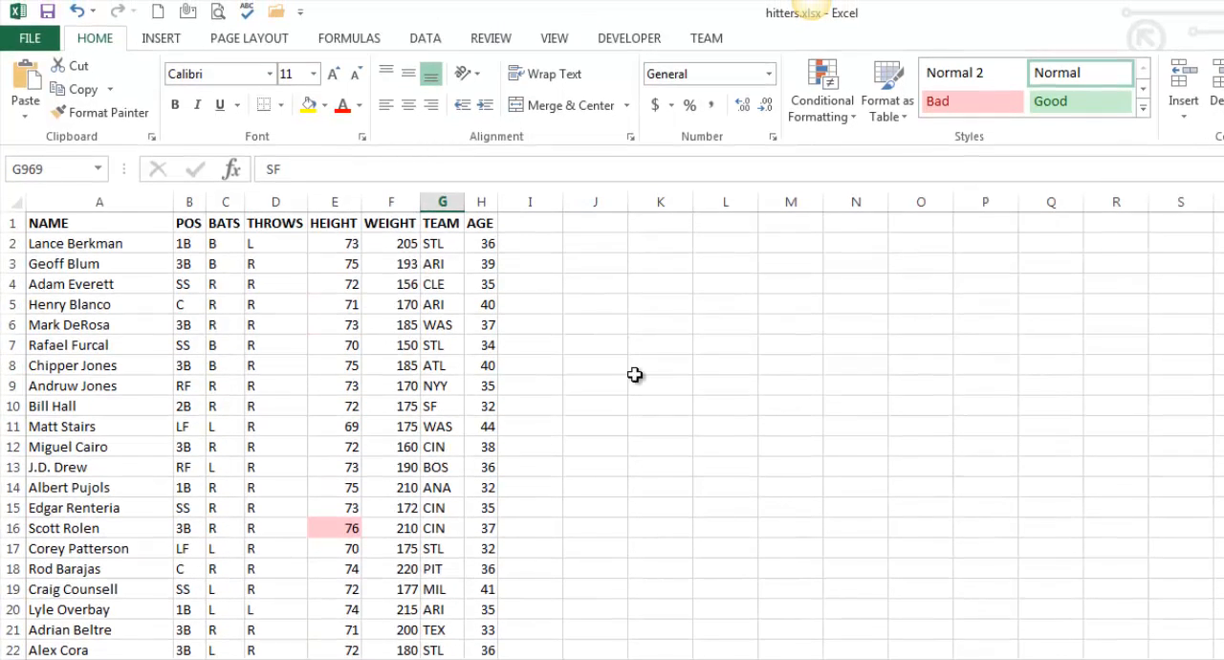
pyautogui.moveTo(591, 368)
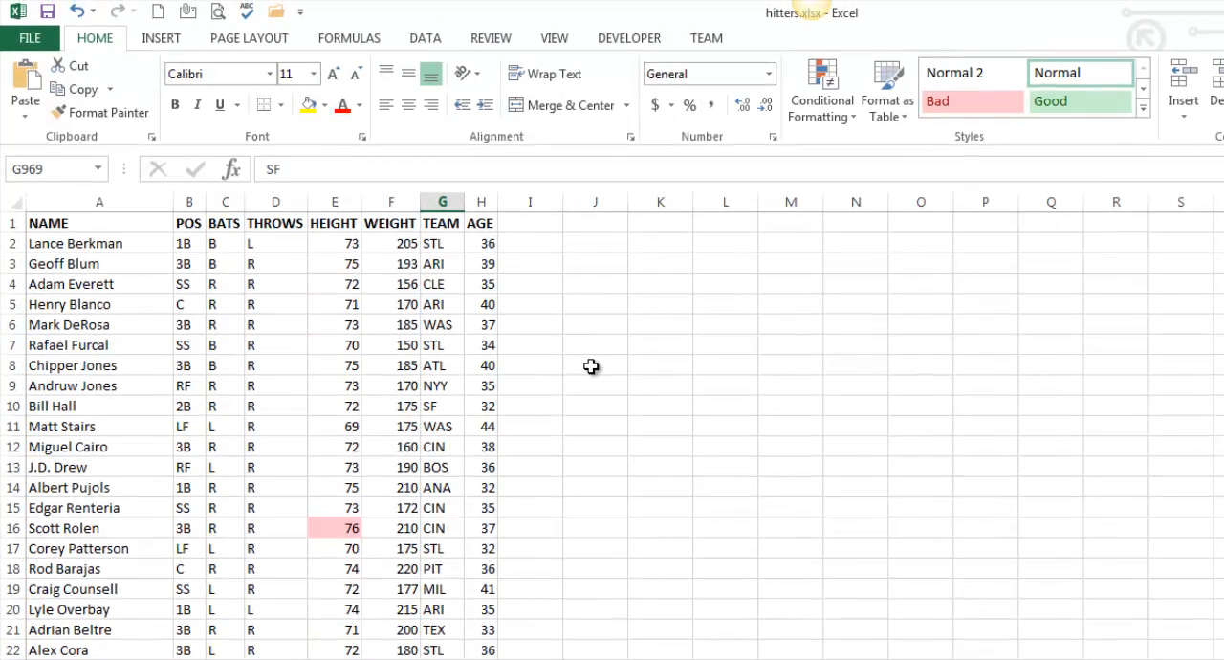
# - Select the entire WEIGHT column via its column F header
pyautogui.scroll(-3)
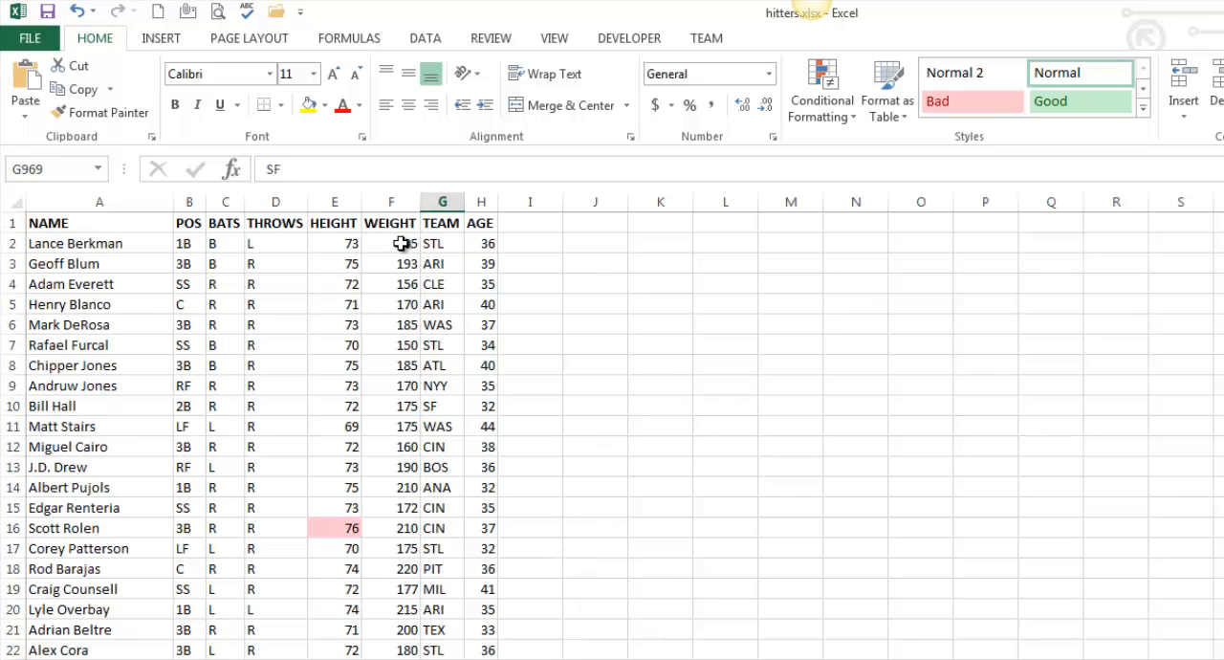
pyautogui.click(390, 243)
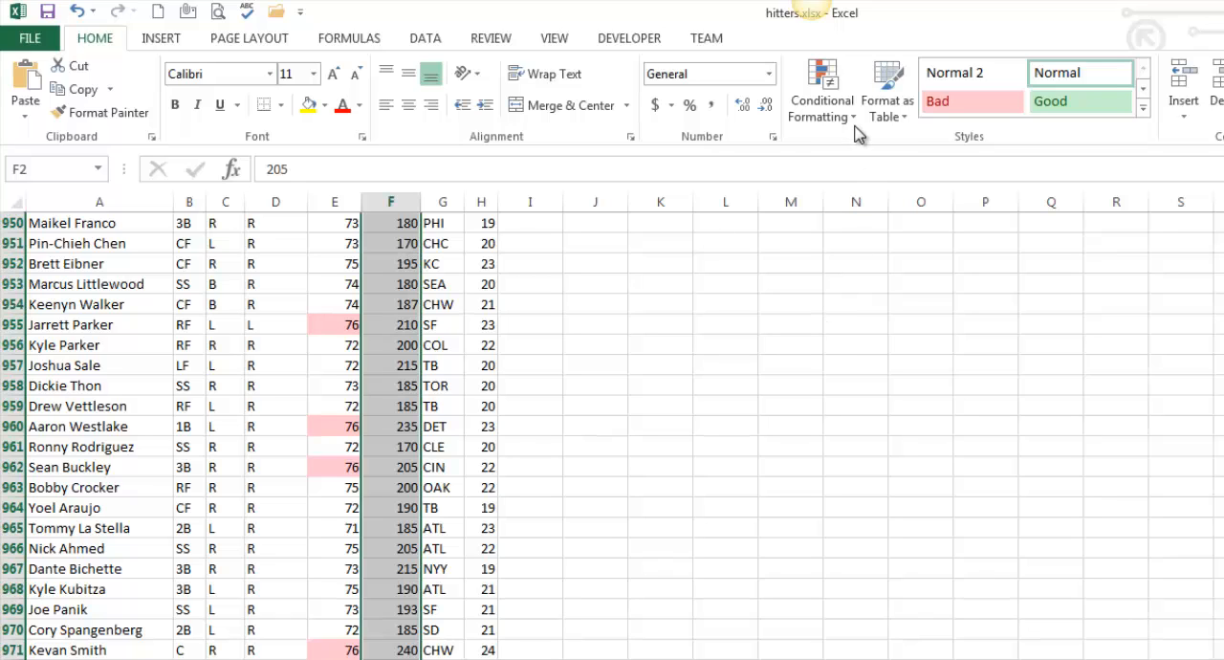
# - Apply a Between 190 and 210 rule to the weights with Yellow Fill and Dark Yellow Text
pyautogui.click(820, 92)
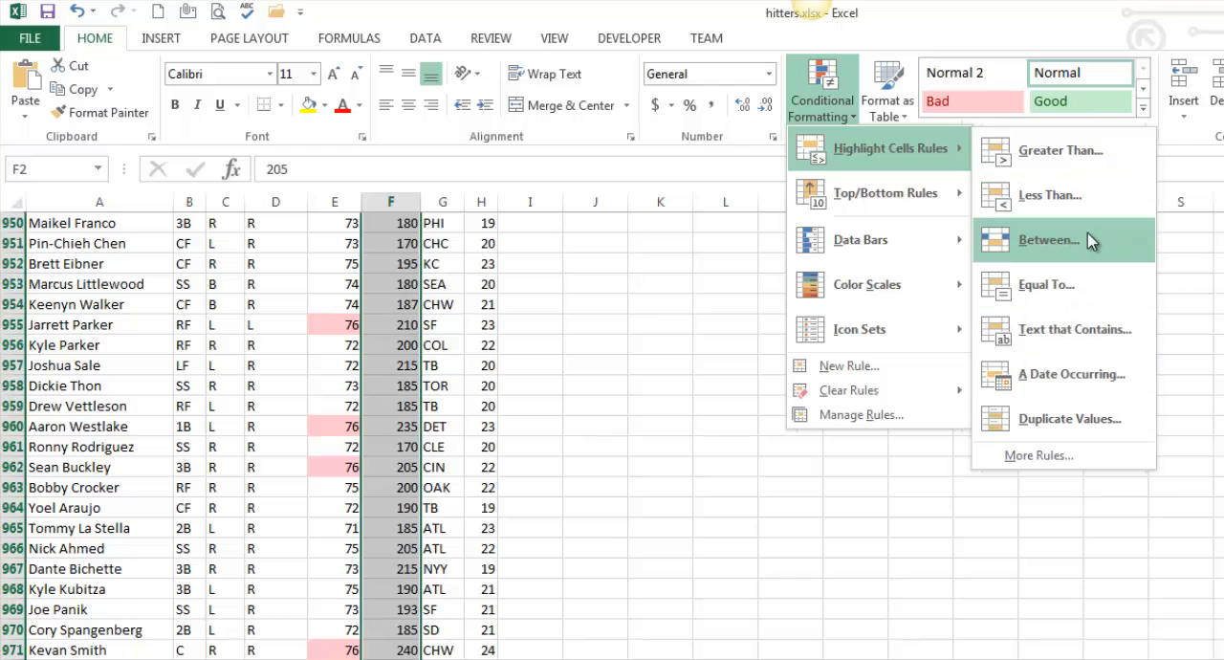
pyautogui.click(1048, 239)
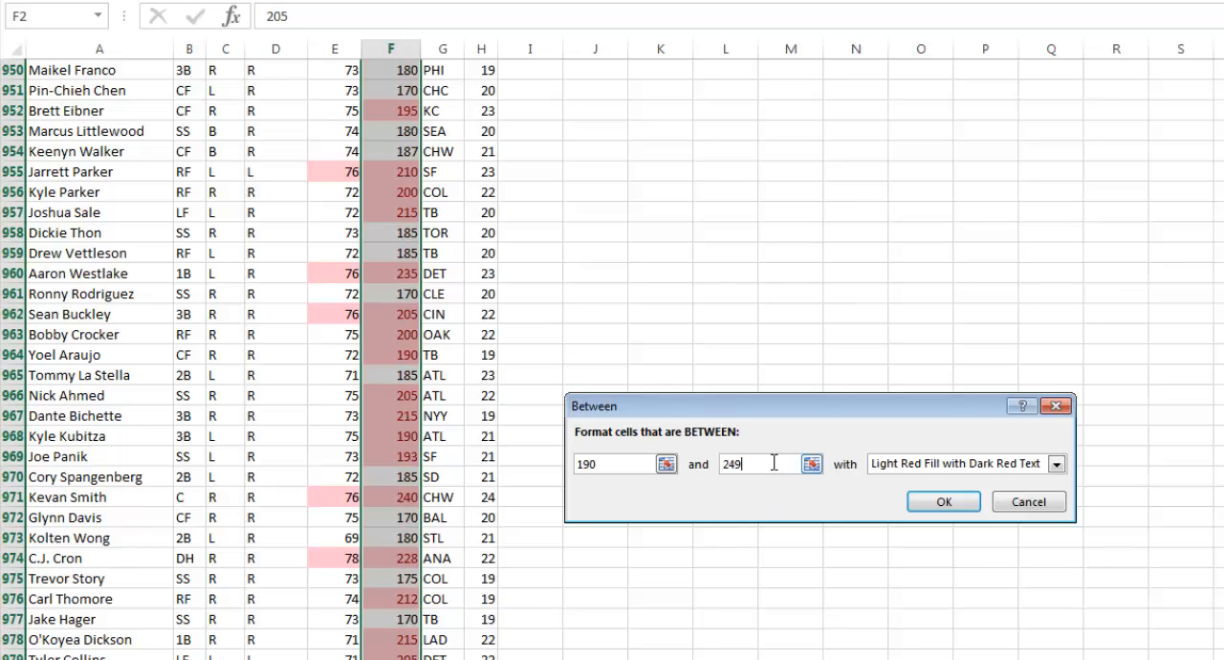
pyautogui.write('210')
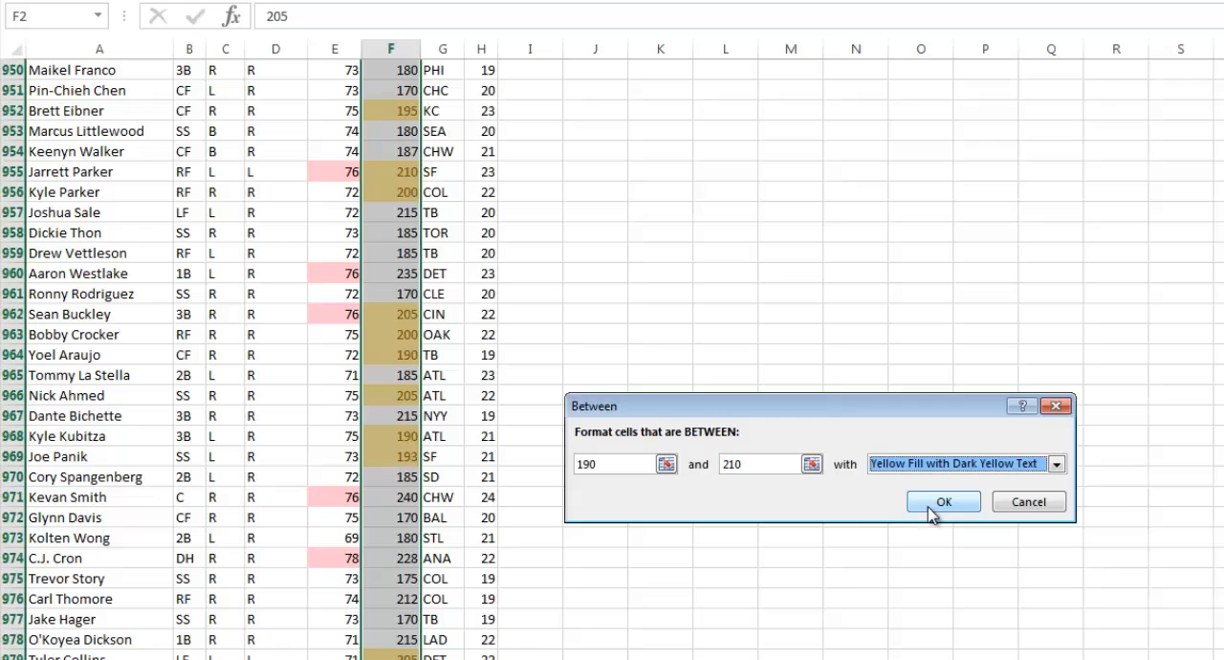
pyautogui.click(941, 501)
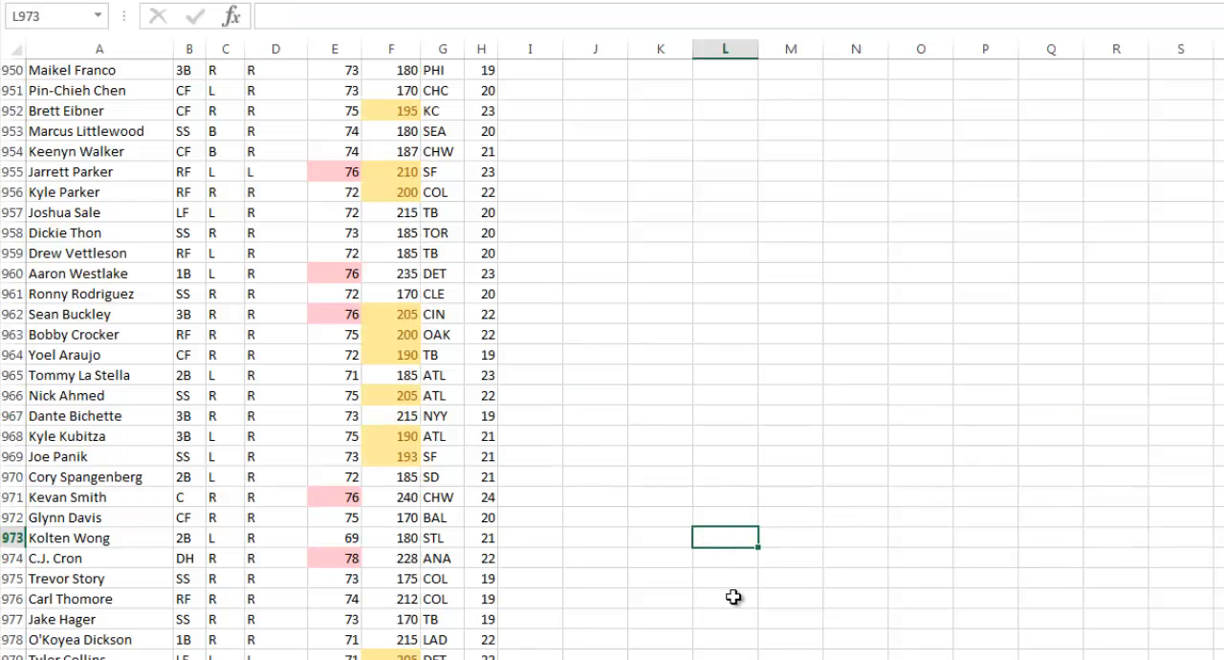
pyautogui.moveTo(1203, 494)
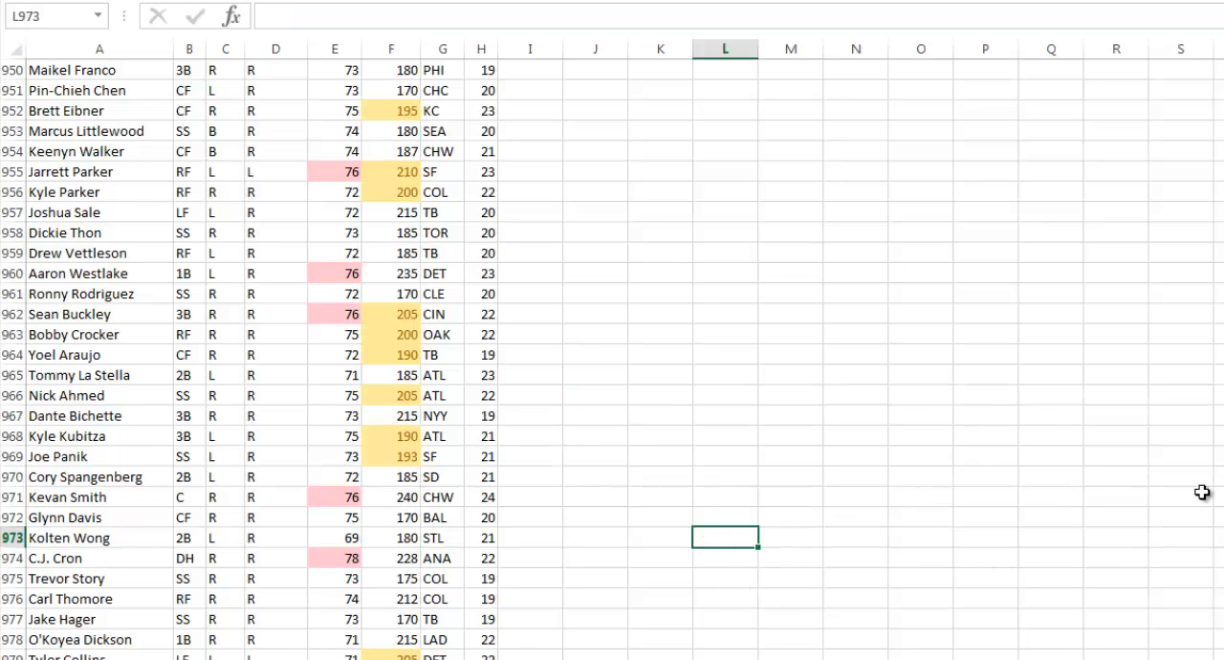
pyautogui.scroll(3)
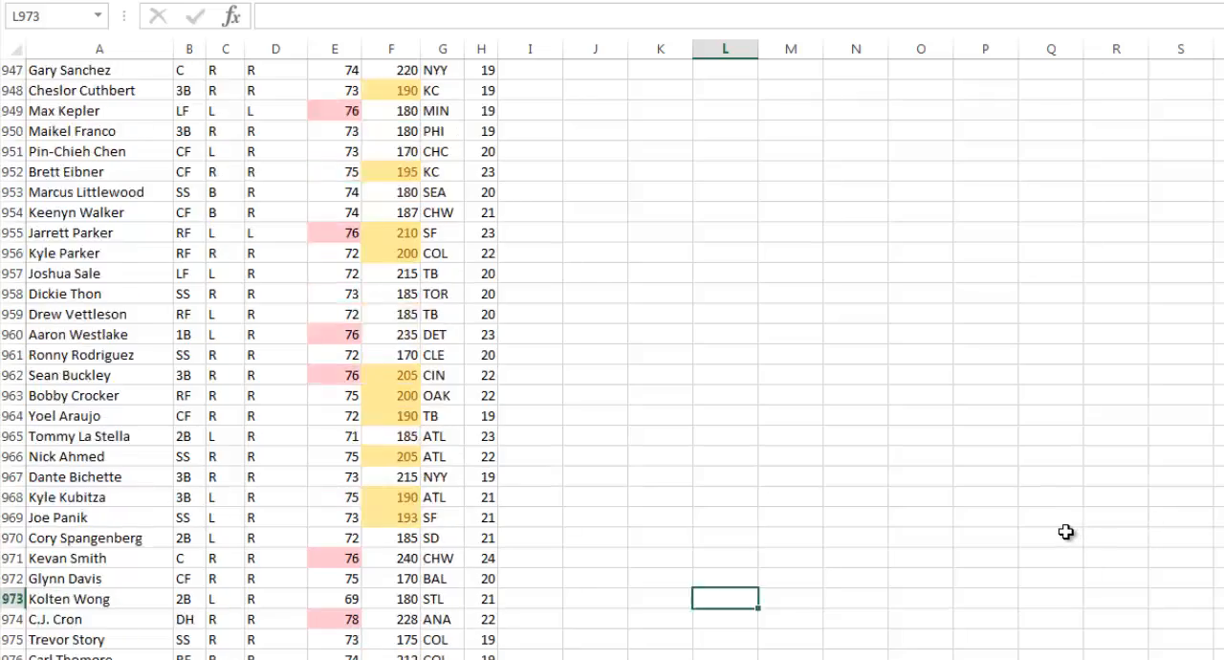
pyautogui.scroll(3)
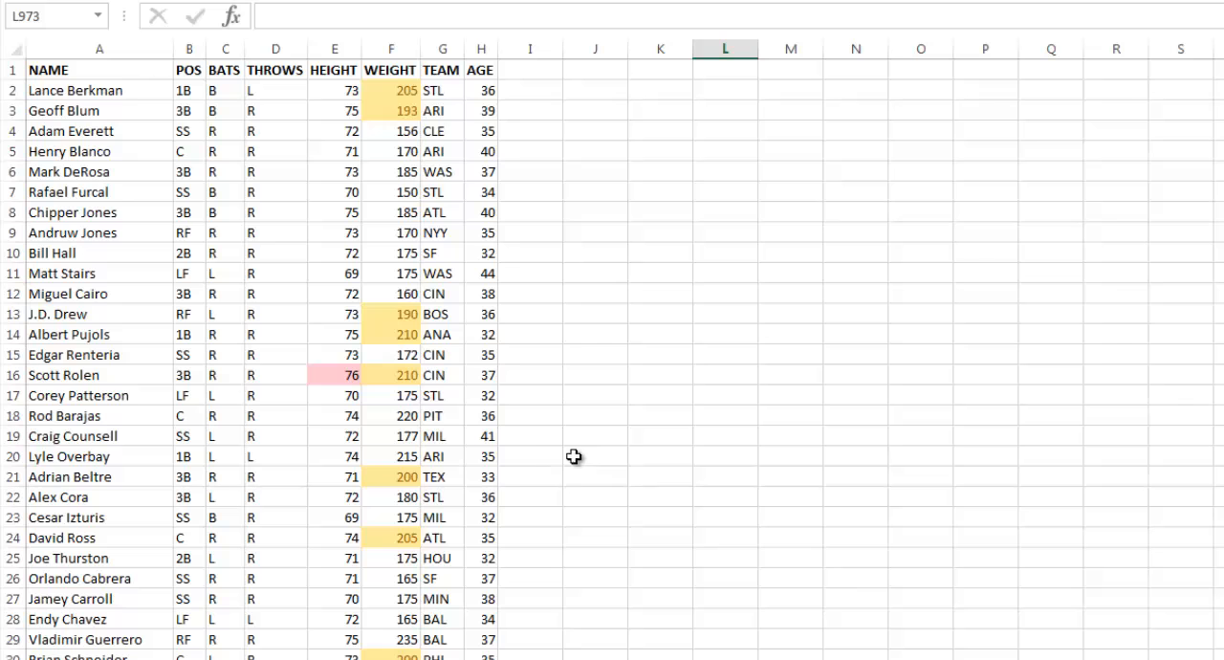
pyautogui.moveTo(618, 440)
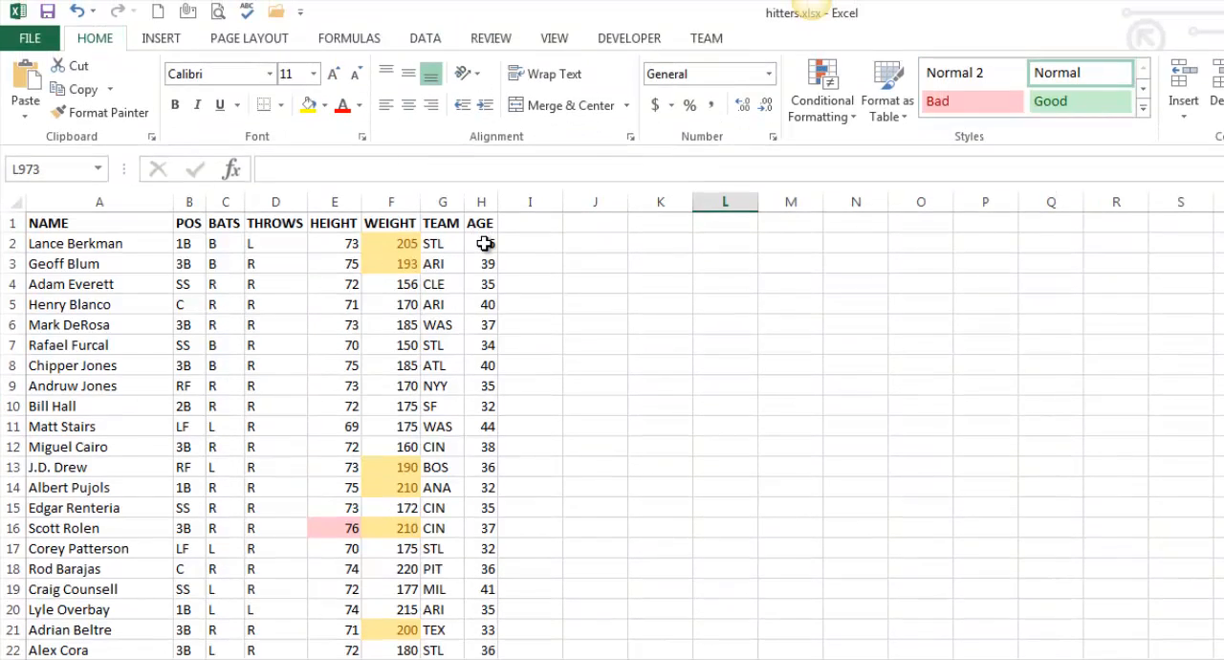
# - Shade below-average ages in column H with Light Red Fill and Dark Red Text
pyautogui.click(482, 243)
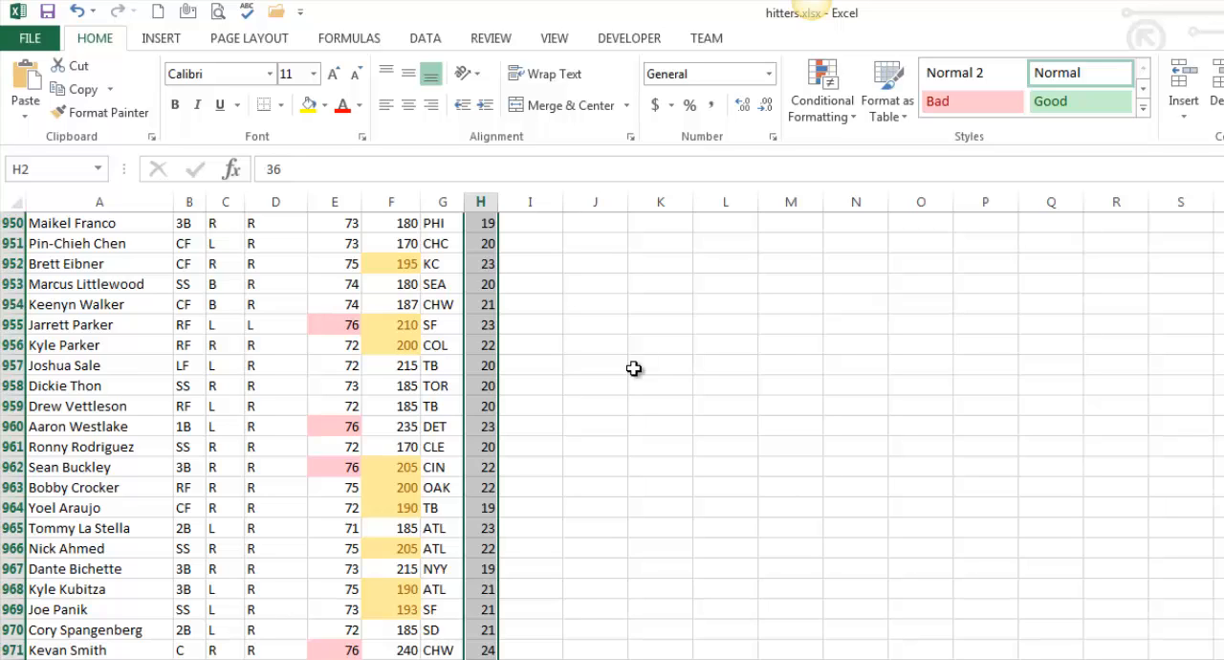
pyautogui.moveTo(821, 91)
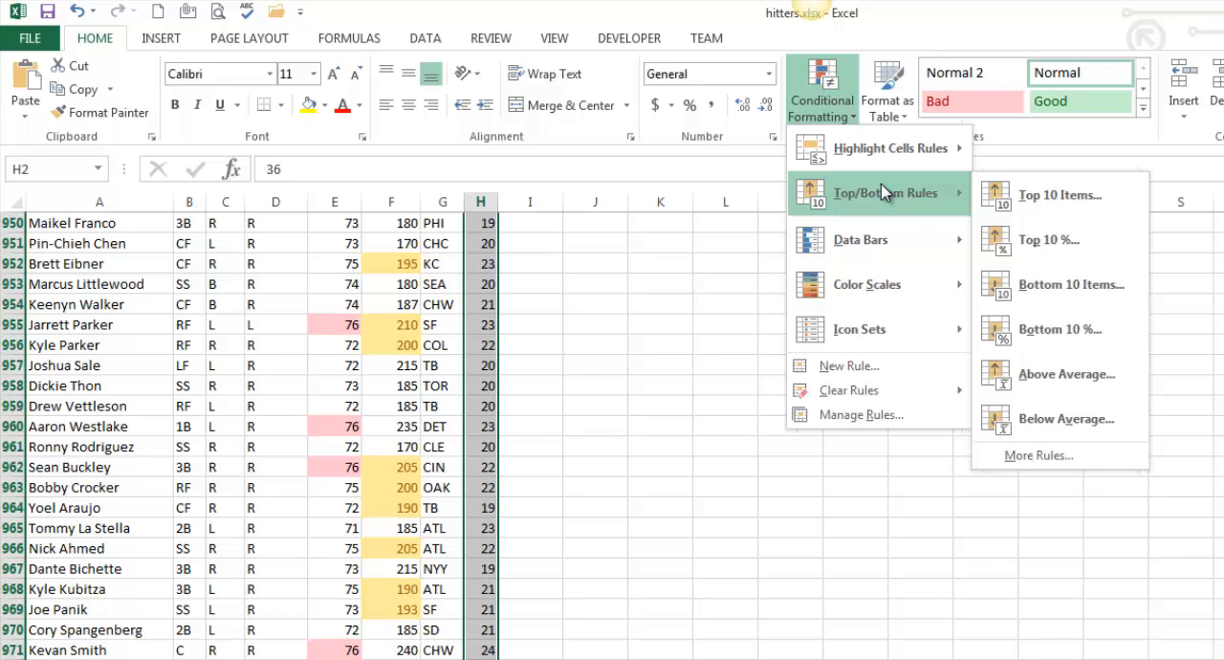
pyautogui.moveTo(1064, 419)
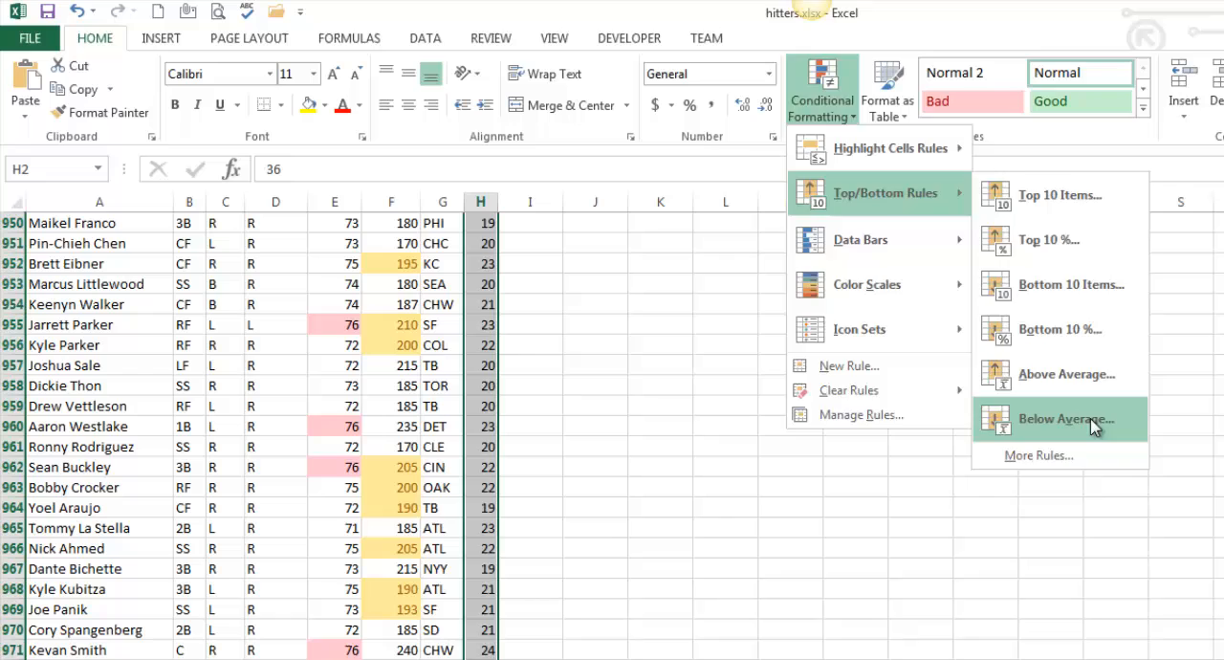
pyautogui.click(1063, 419)
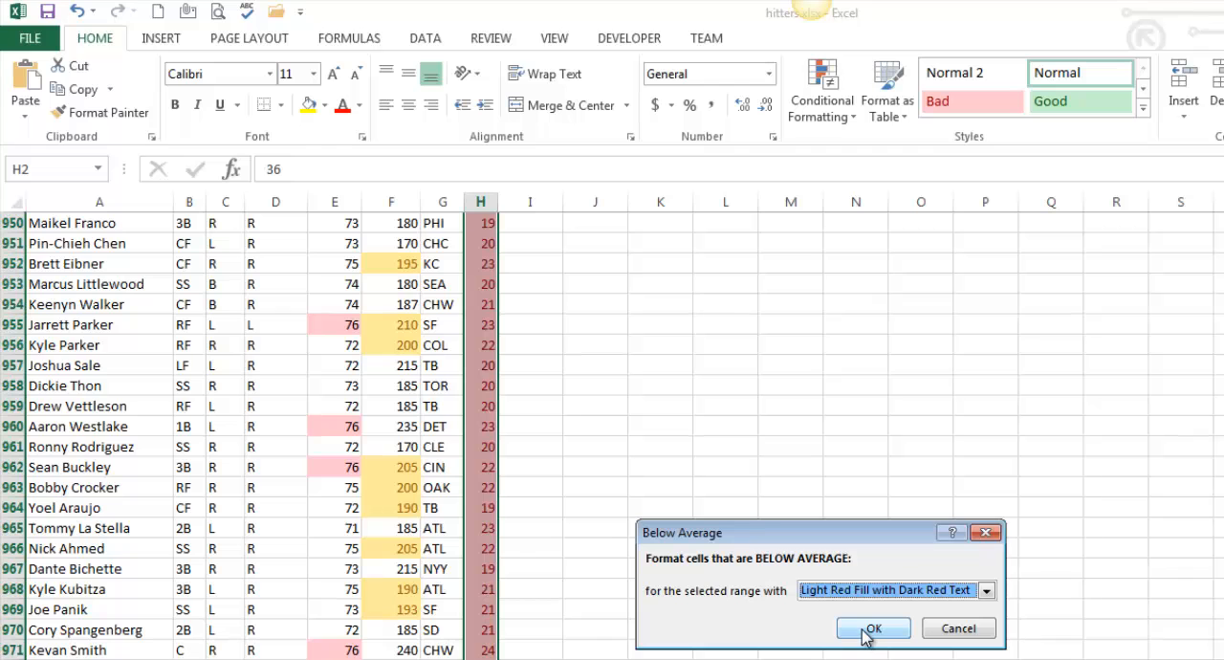
pyautogui.click(872, 627)
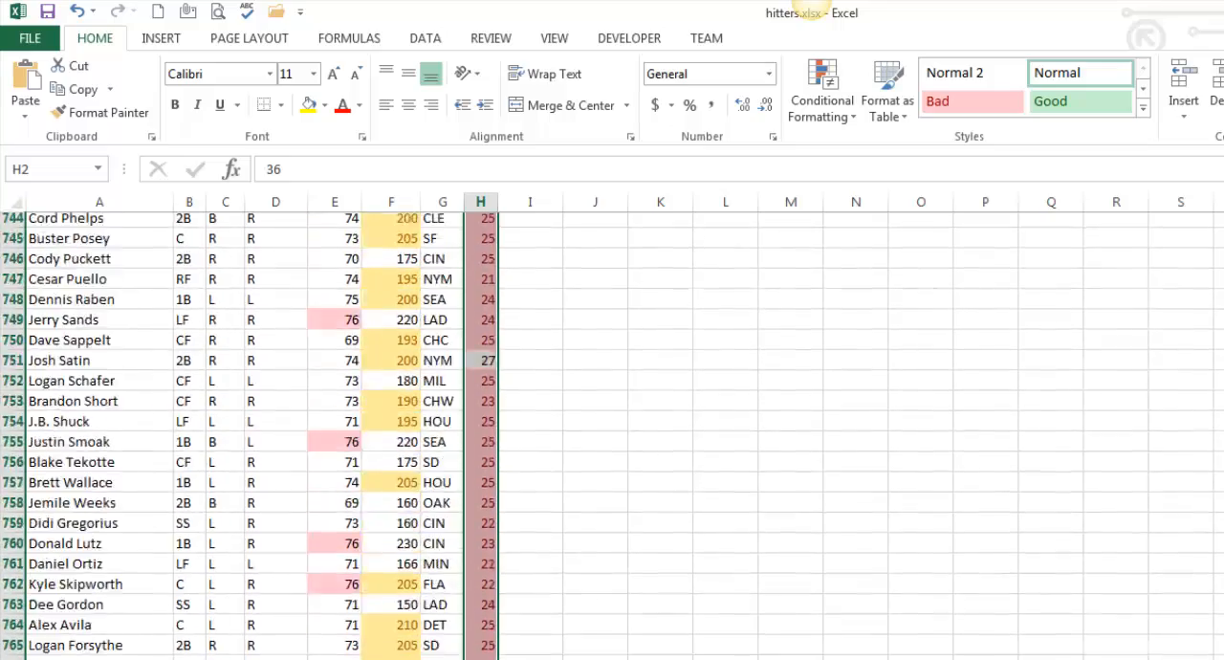
pyautogui.click(920, 547)
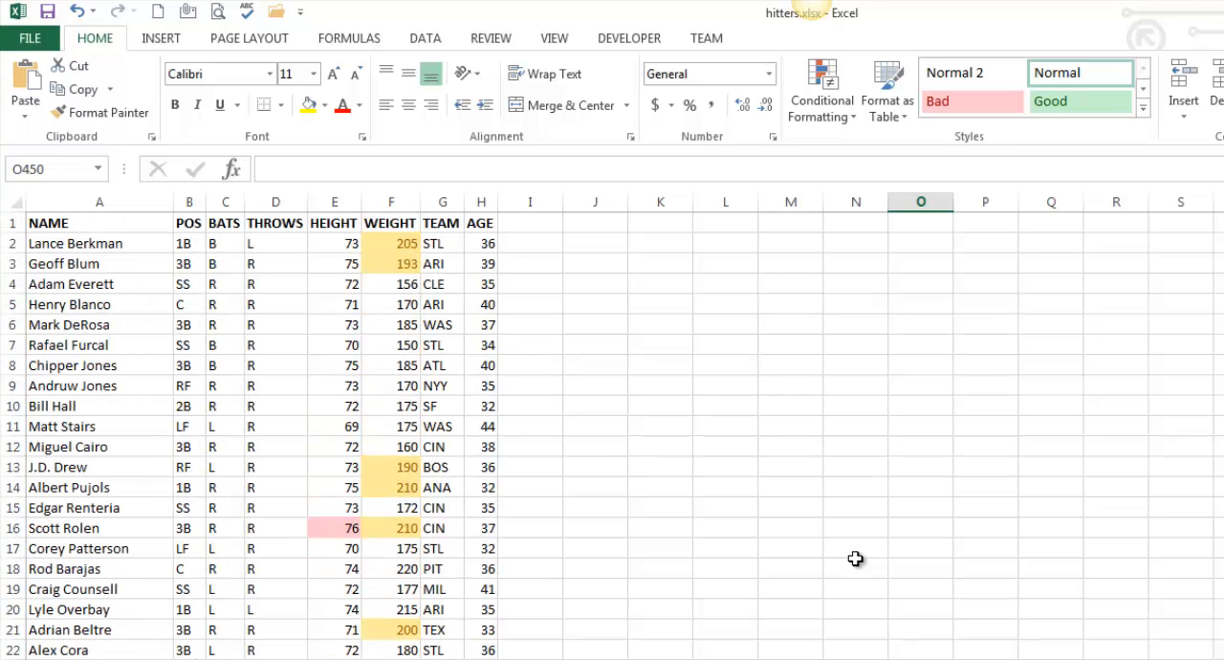
pyautogui.moveTo(826, 589)
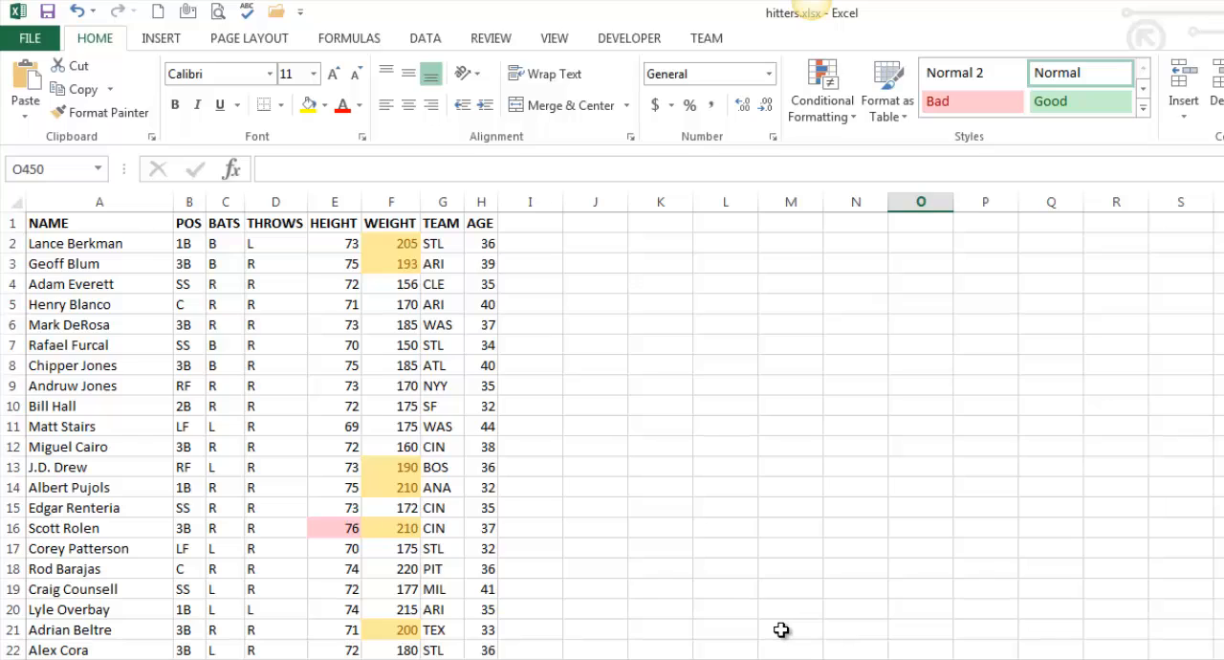
pyautogui.moveTo(756, 638)
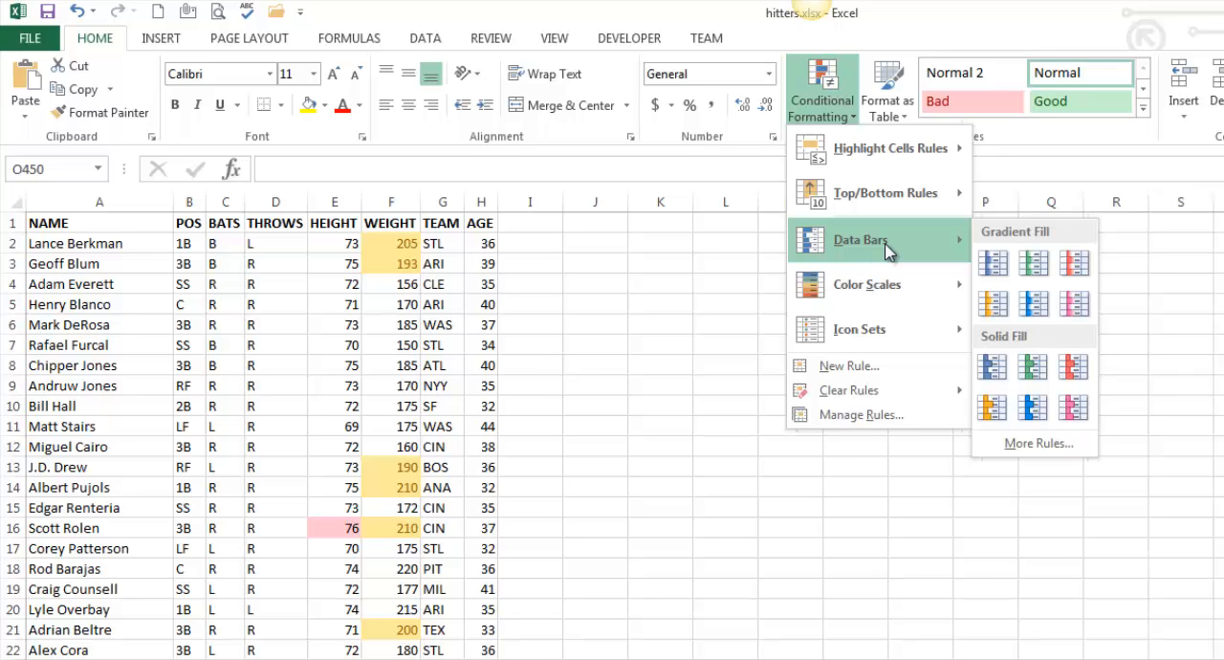
pyautogui.moveTo(883, 191)
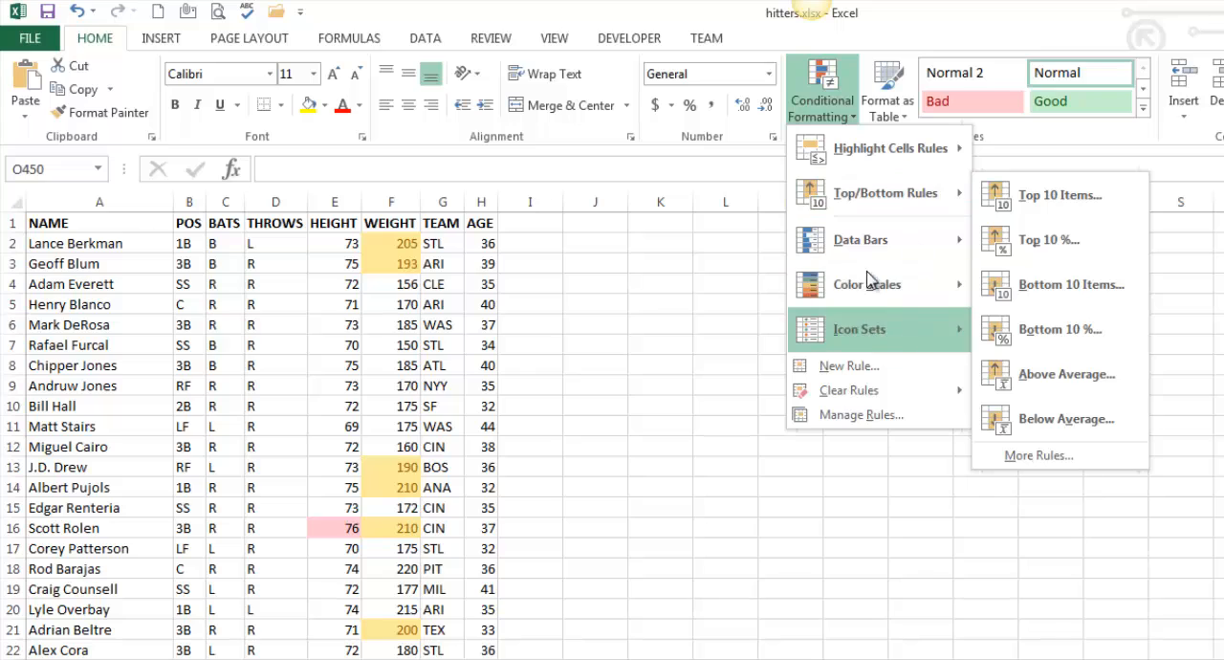
pyautogui.moveTo(866, 283)
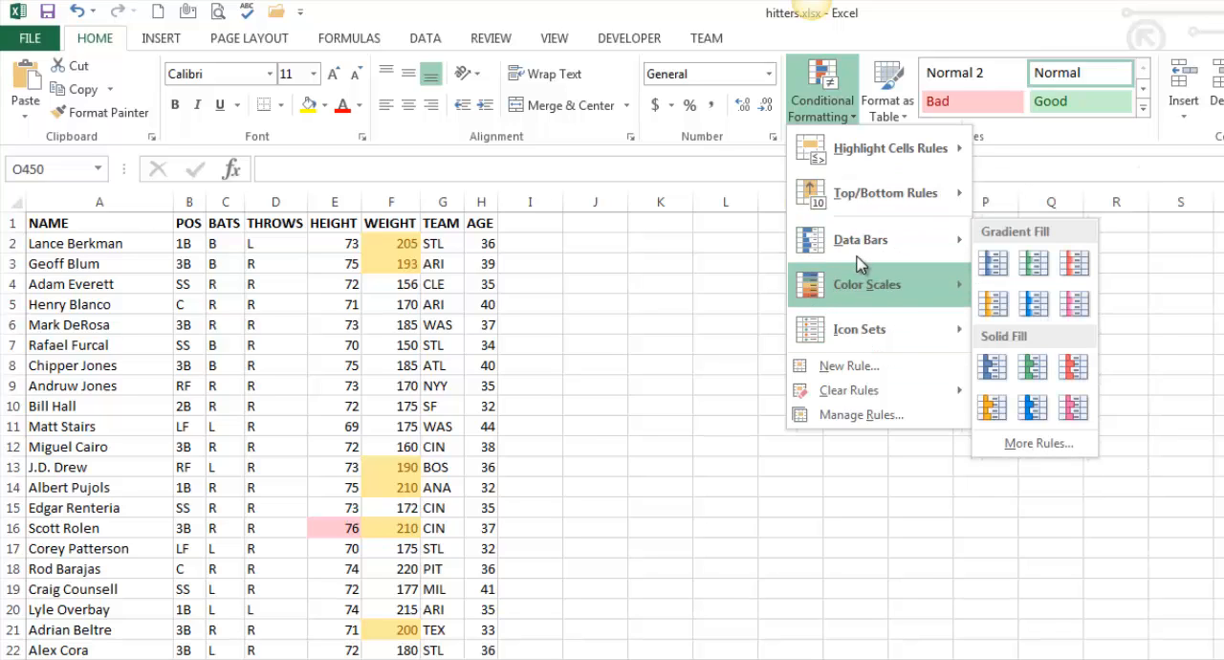
pyautogui.moveTo(859, 239)
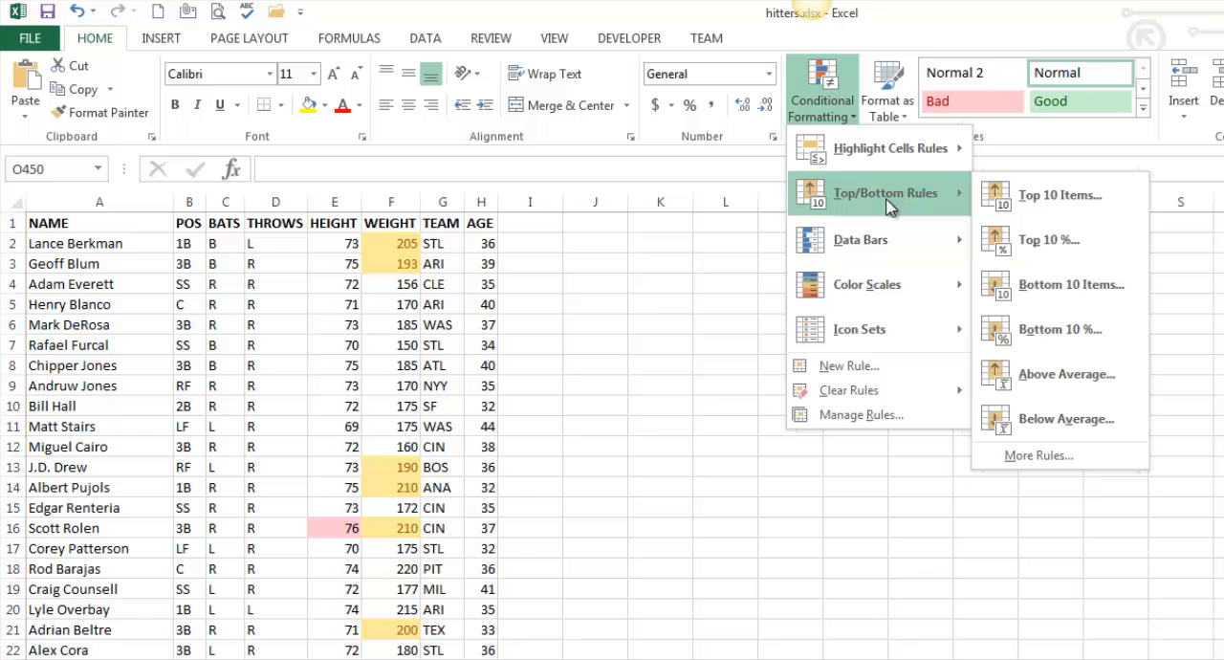
pyautogui.moveTo(887, 149)
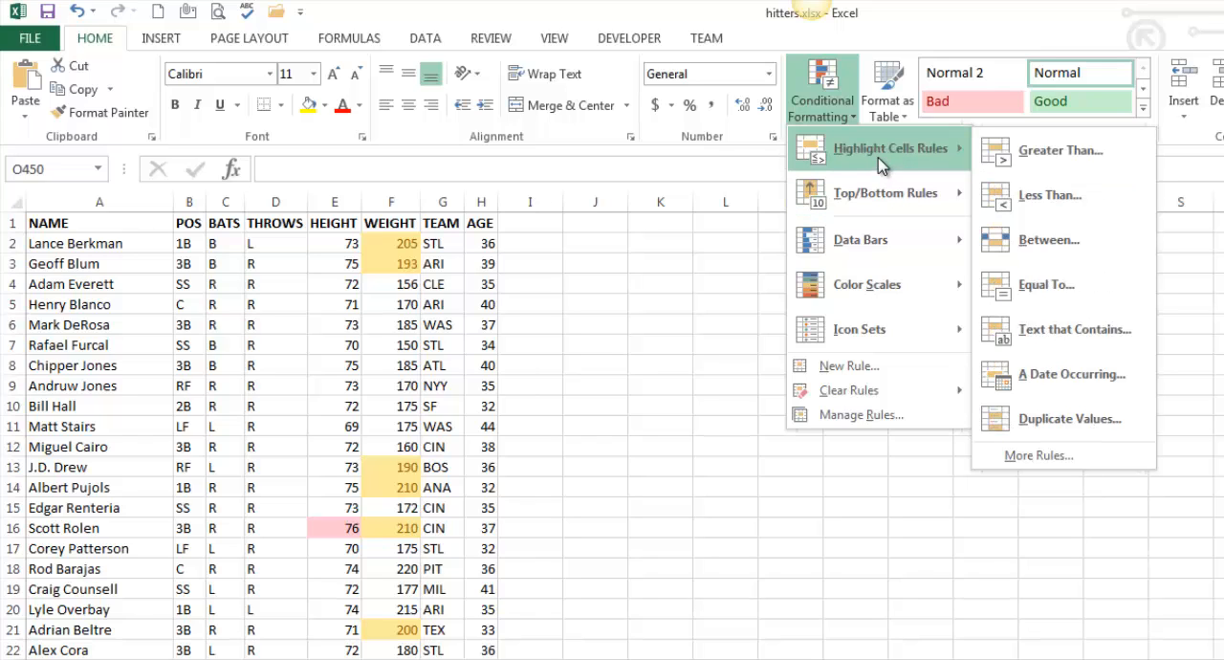
pyautogui.moveTo(884, 191)
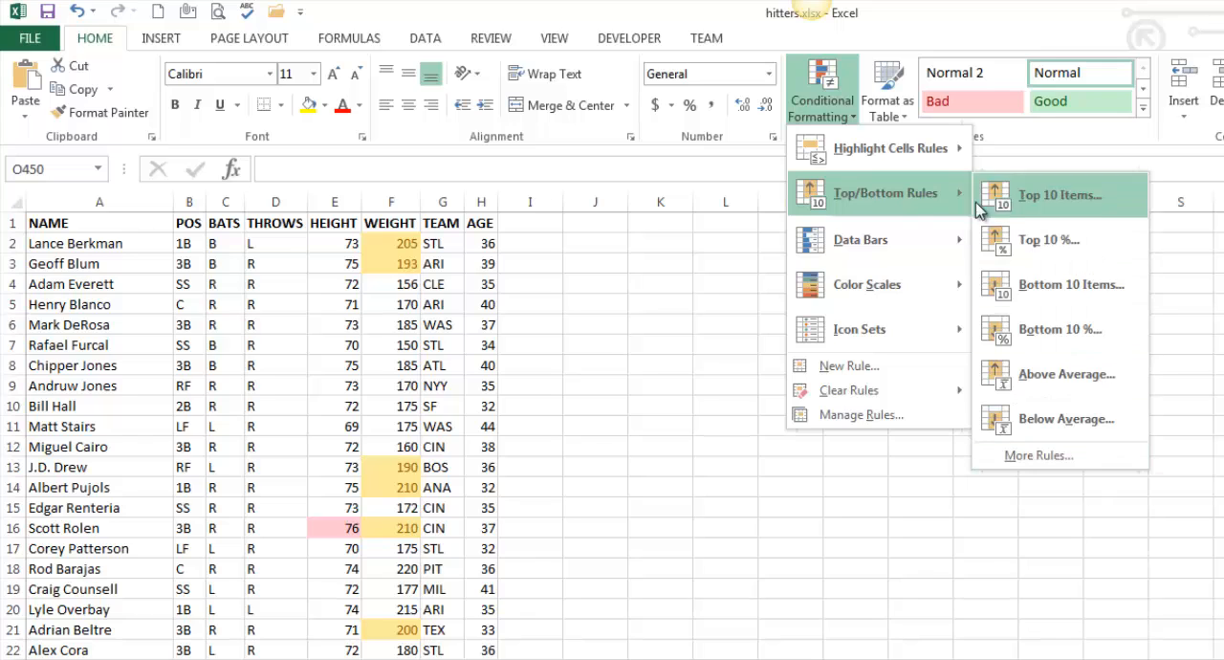
pyautogui.moveTo(876, 474)
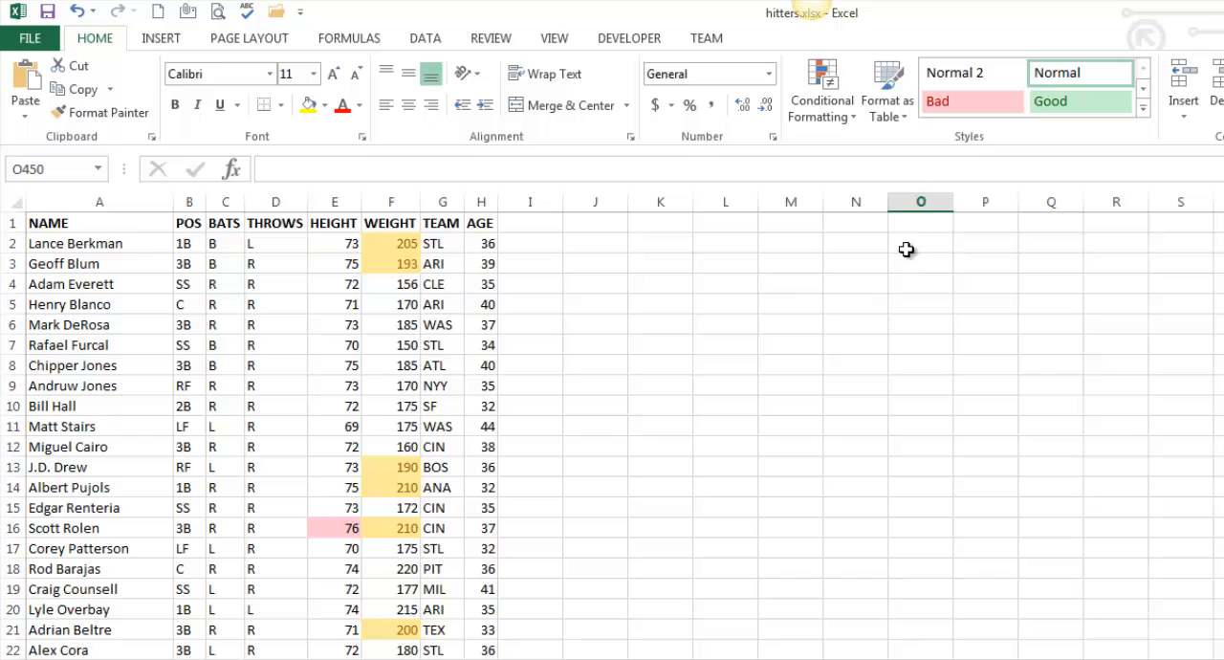
pyautogui.moveTo(818, 302)
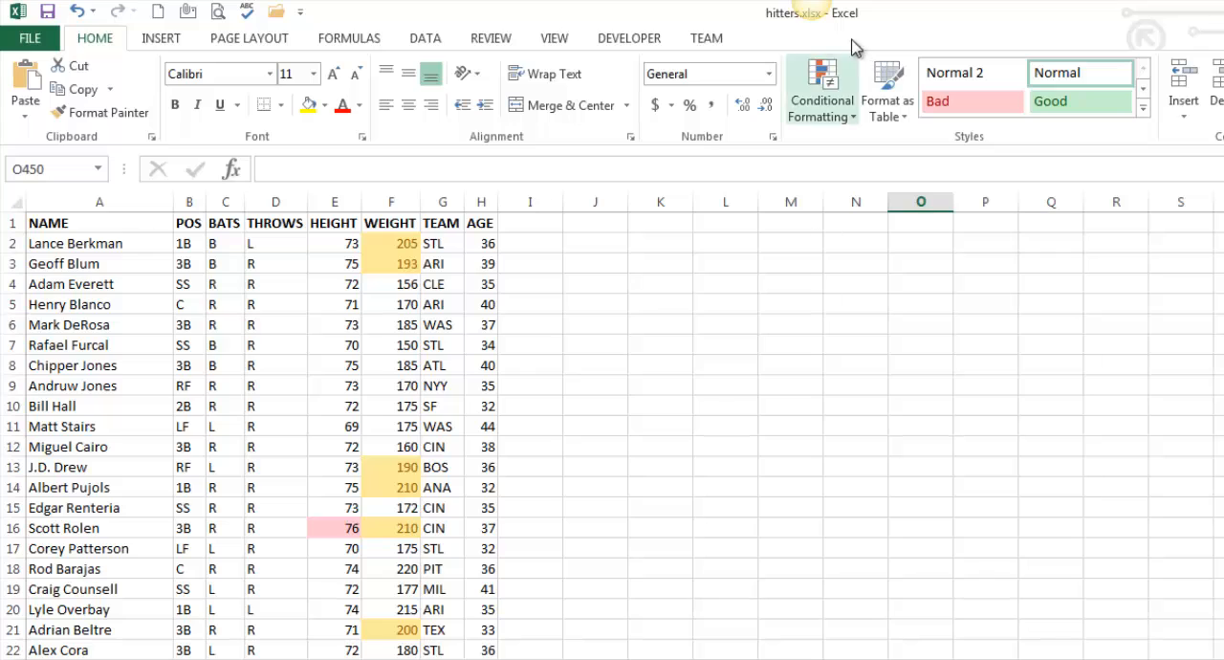
pyautogui.click(821, 91)
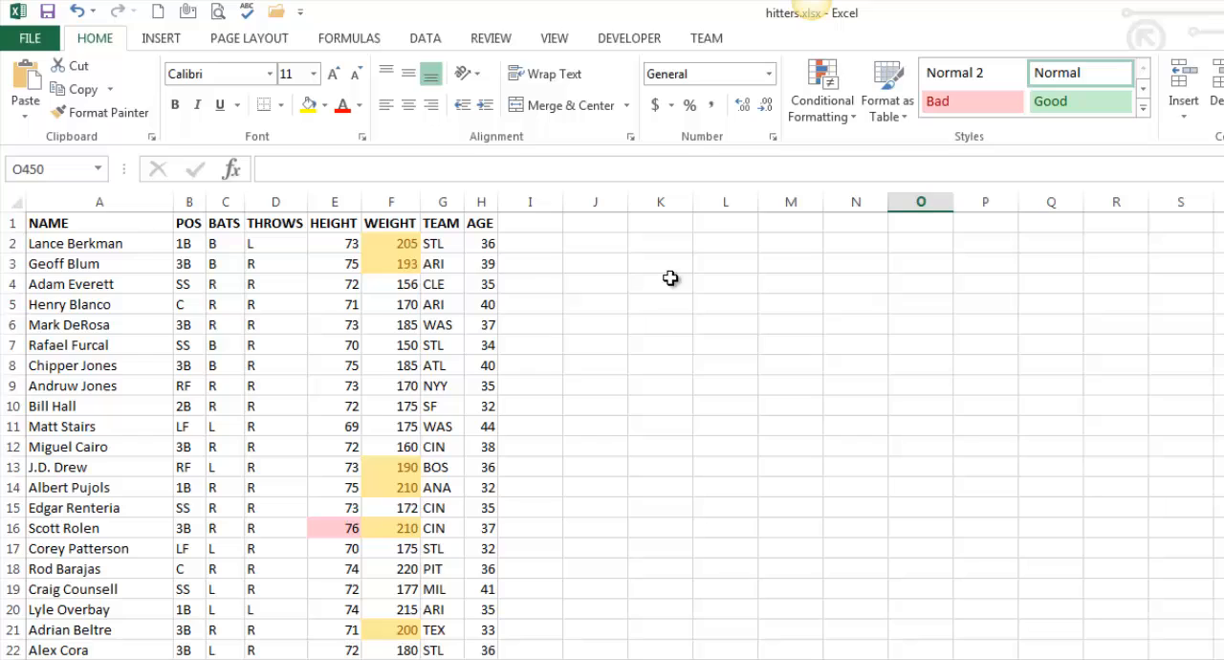
pyautogui.moveTo(442, 243)
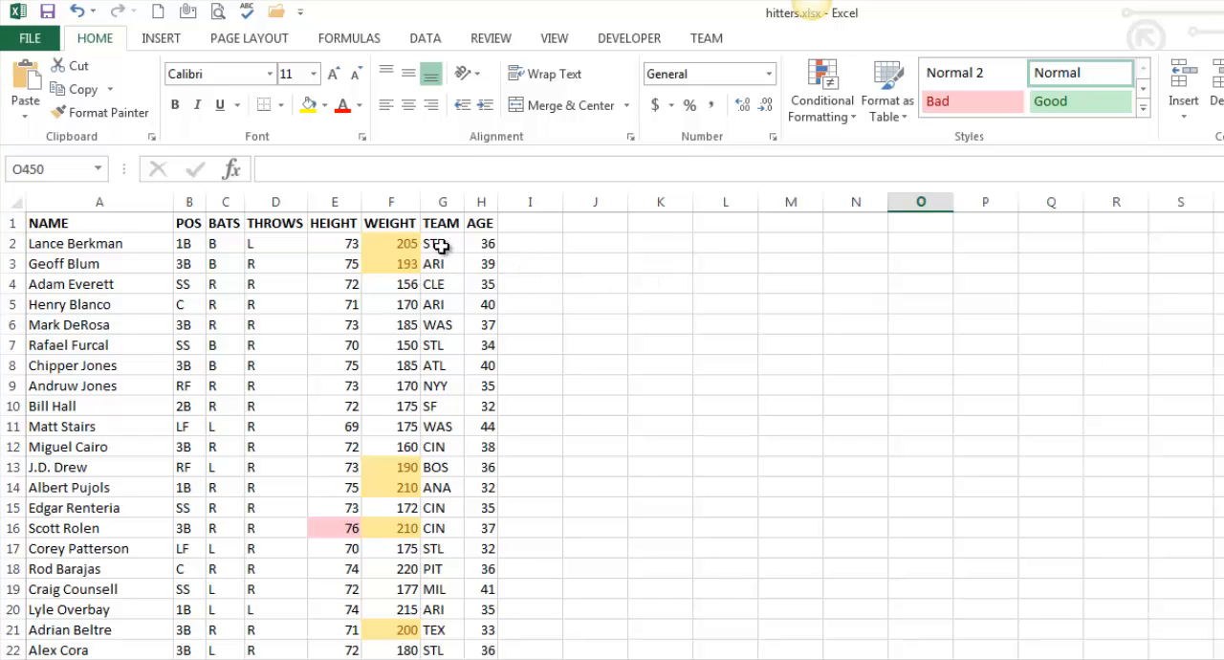
# - Start a Text that Contains 'S' rule on the whole TEAM column with light red fill
pyautogui.click(444, 243)
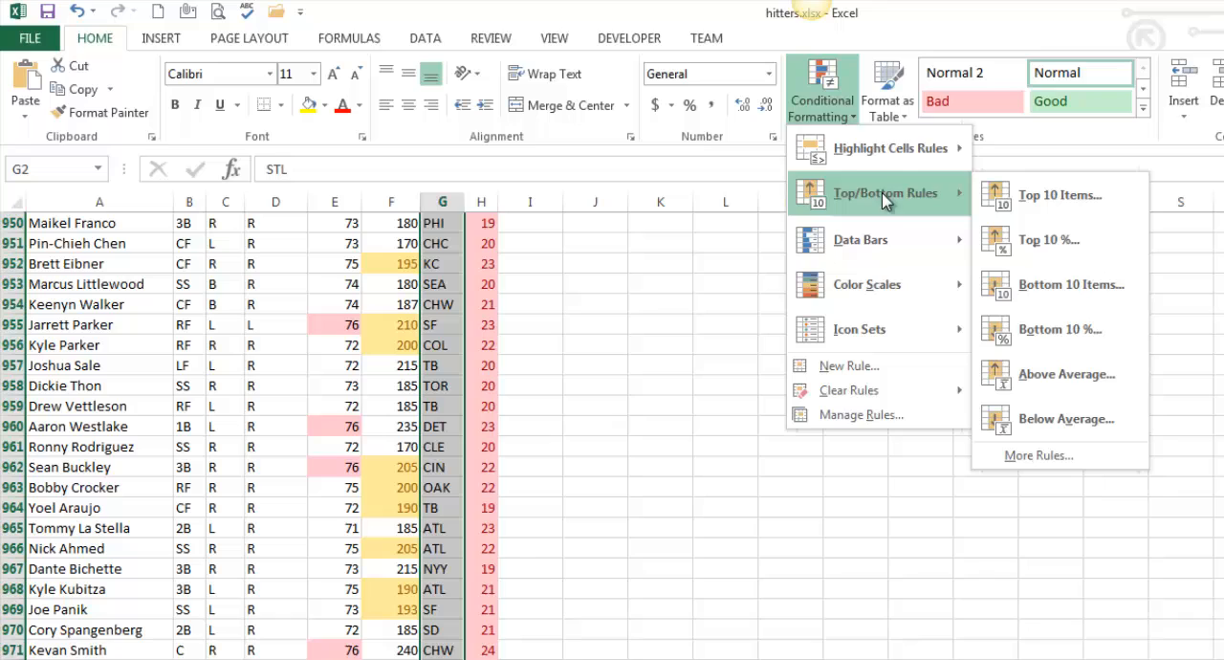
pyautogui.moveTo(879, 149)
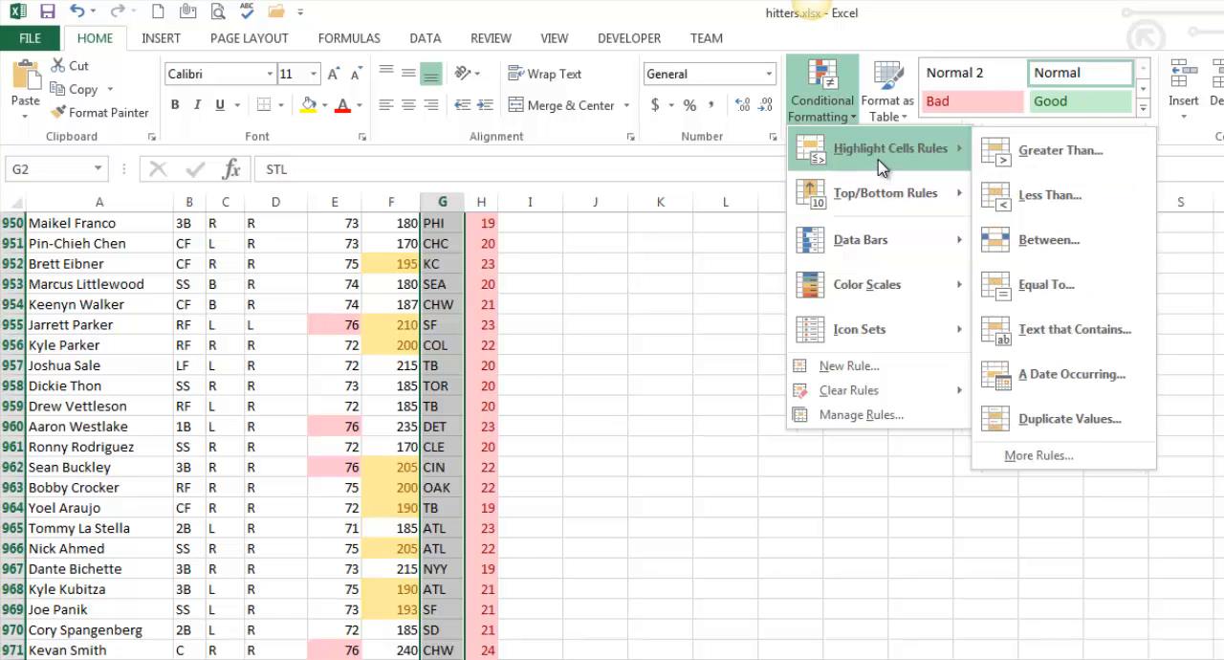
pyautogui.moveTo(883, 191)
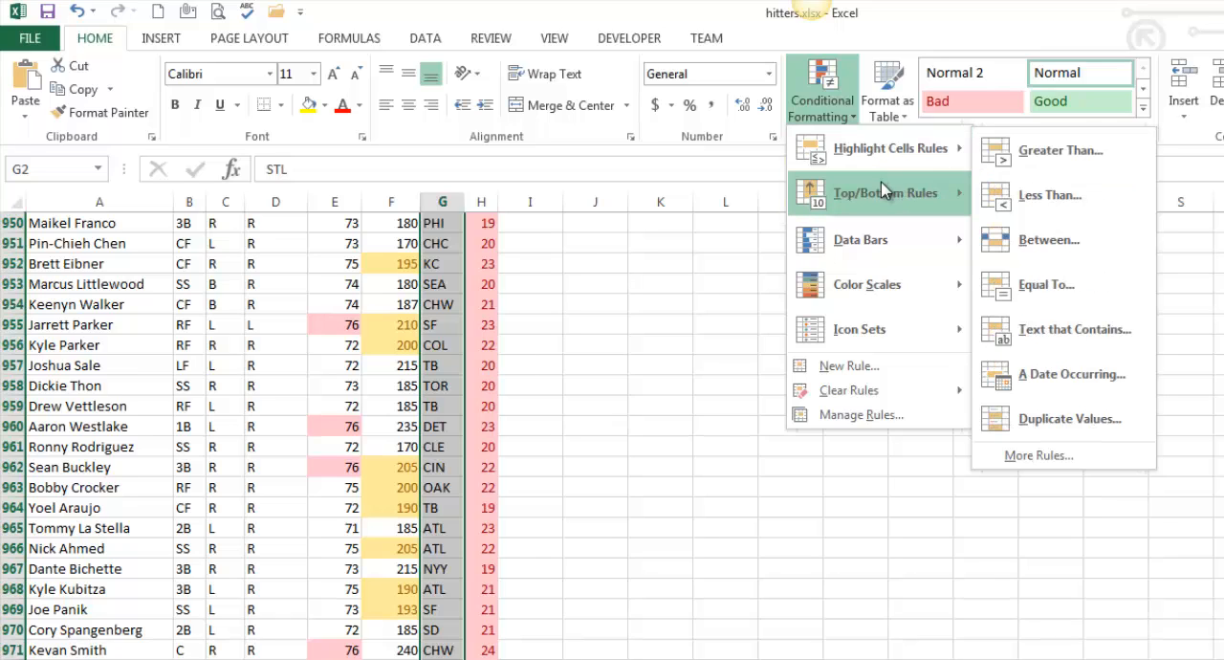
pyautogui.moveTo(890, 149)
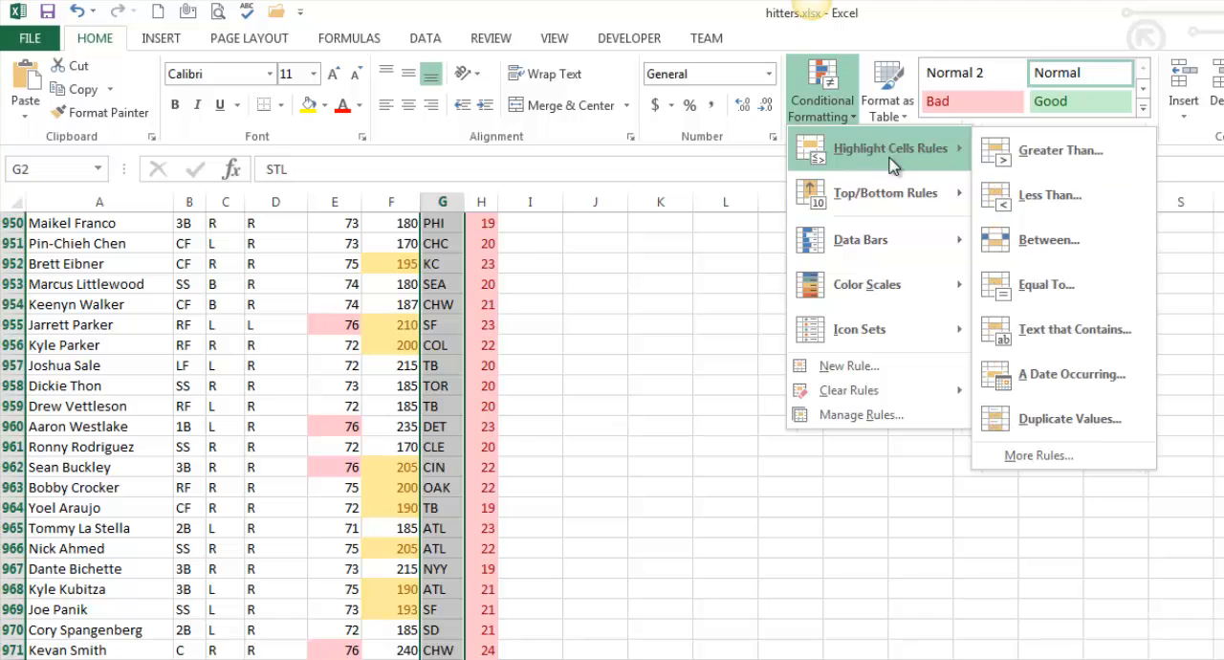
pyautogui.moveTo(935, 161)
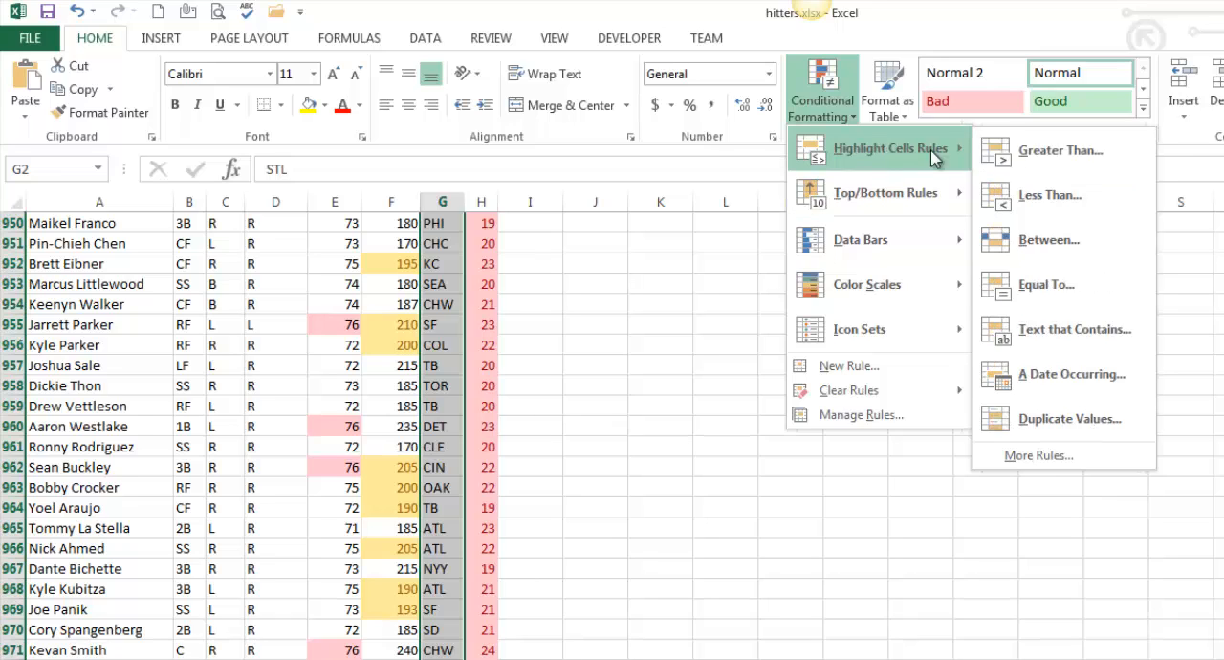
pyautogui.moveTo(1075, 329)
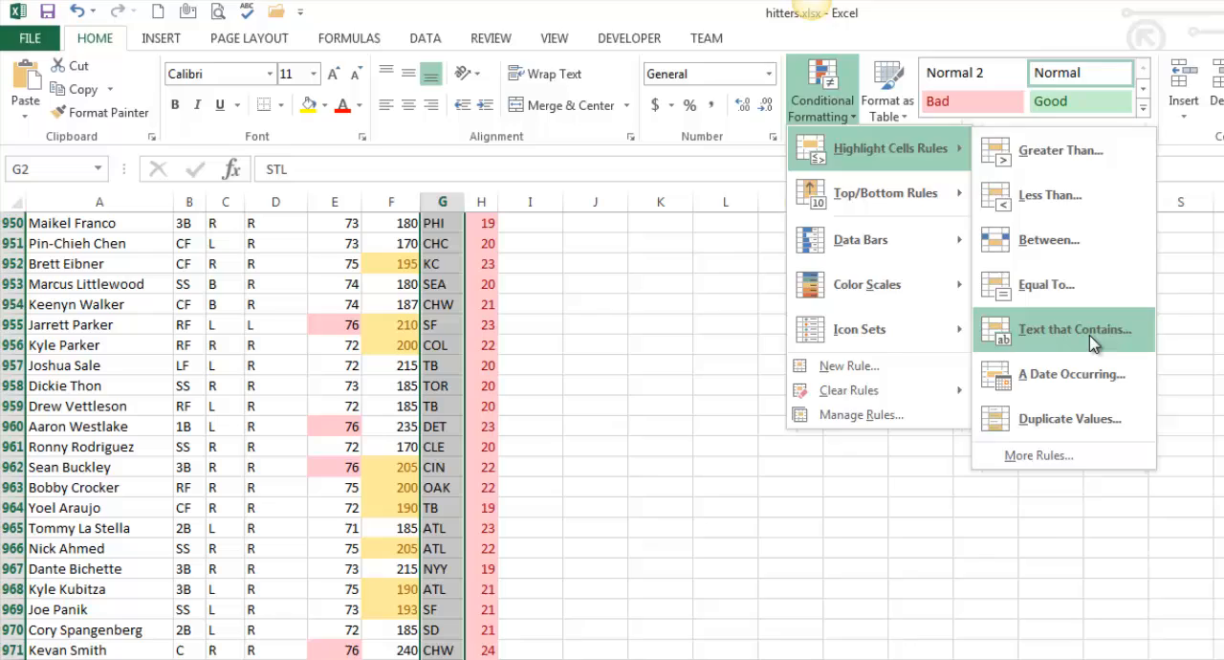
pyautogui.click(1075, 329)
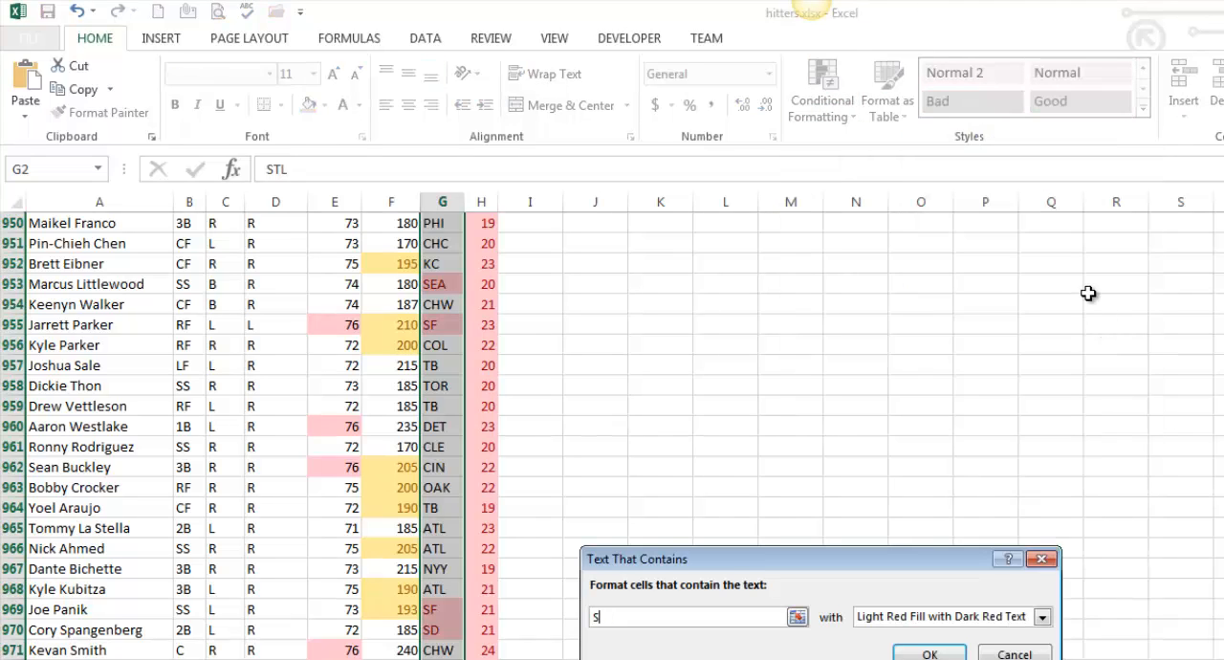
pyautogui.moveTo(956, 348)
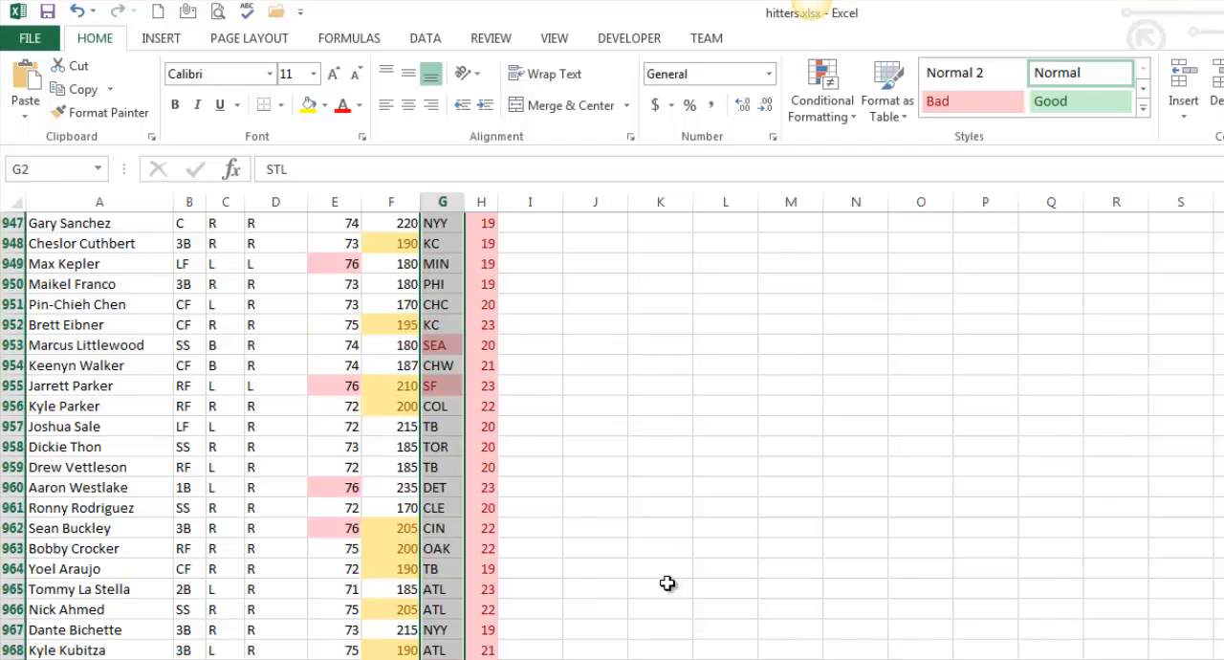
pyautogui.scroll(3)
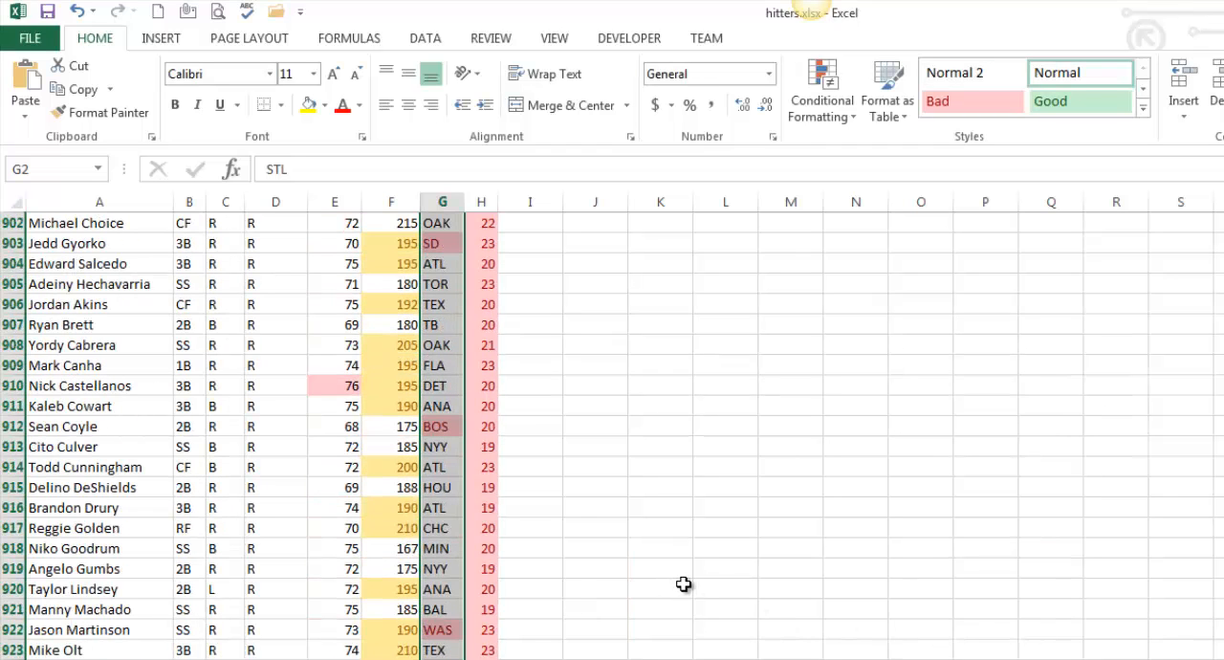
pyautogui.click(660, 590)
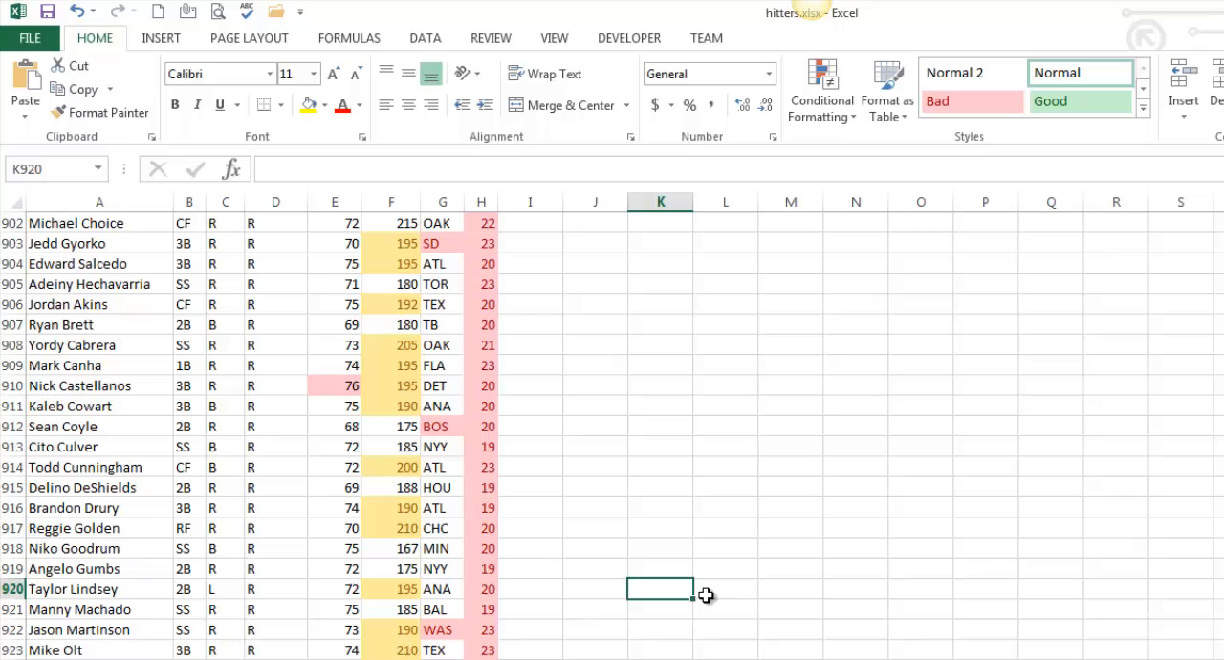
pyautogui.moveTo(547, 455)
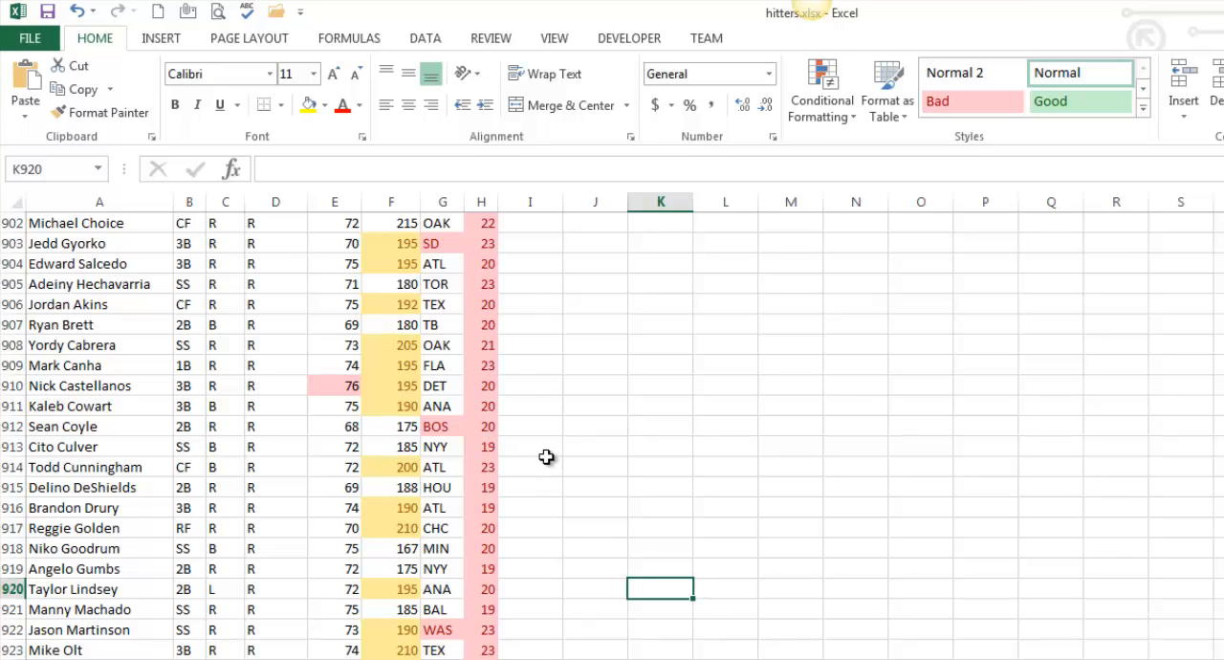
pyautogui.moveTo(570, 417)
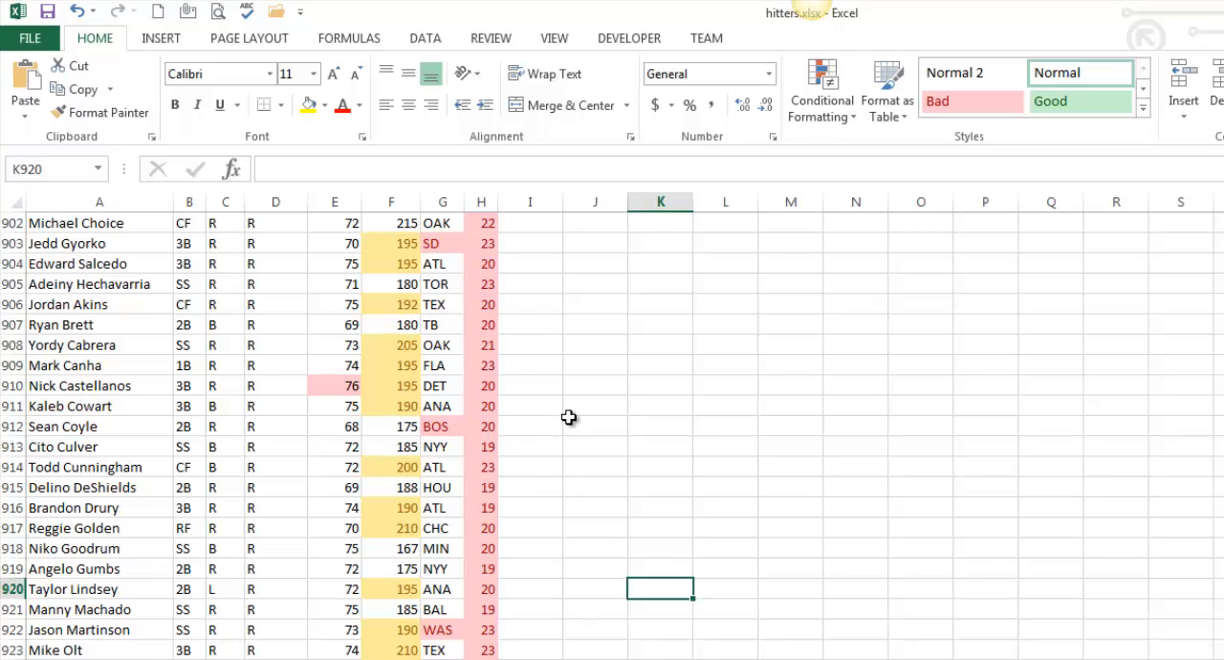
pyautogui.moveTo(583, 417)
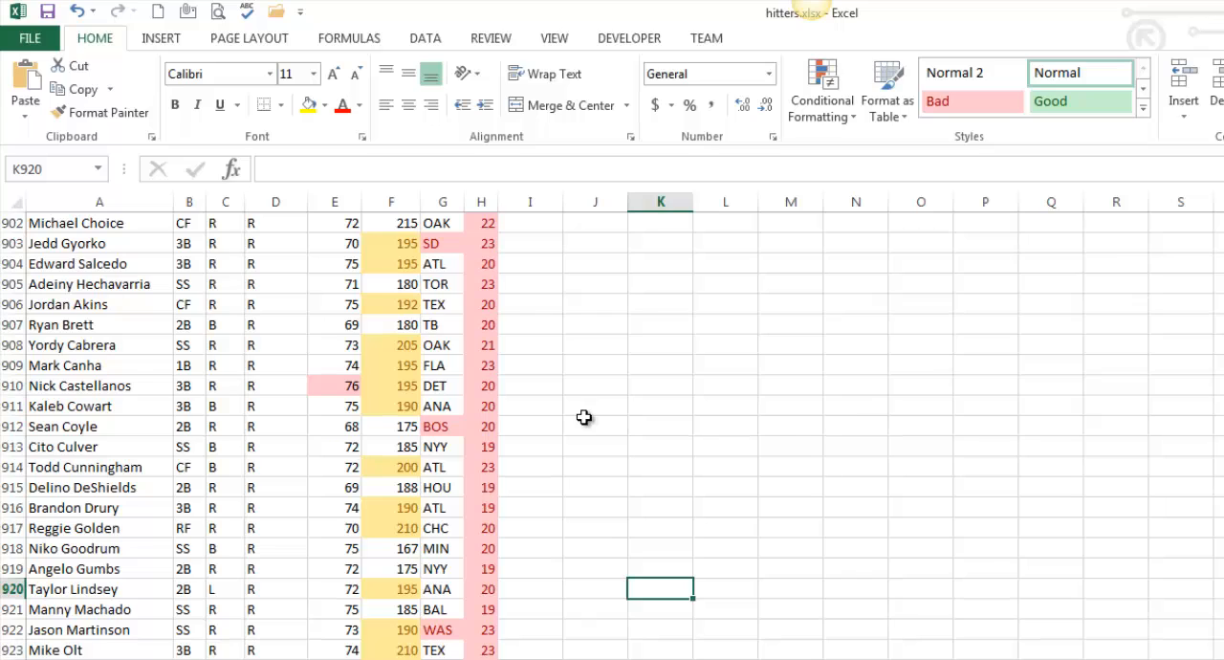
pyautogui.moveTo(563, 357)
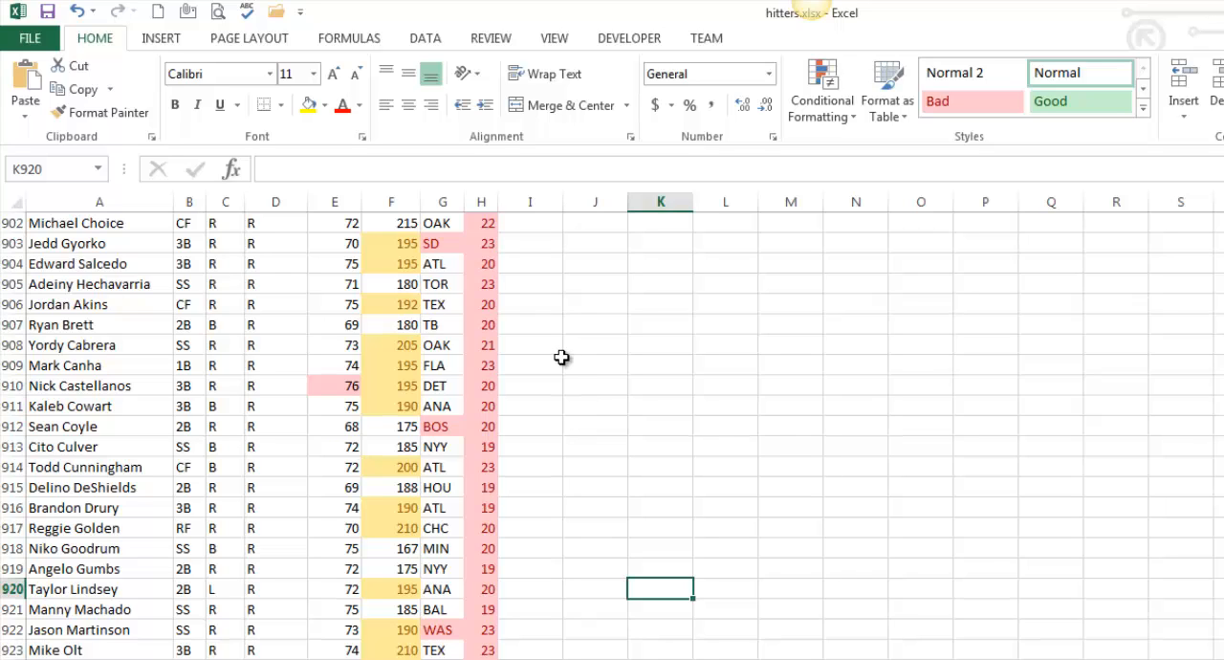